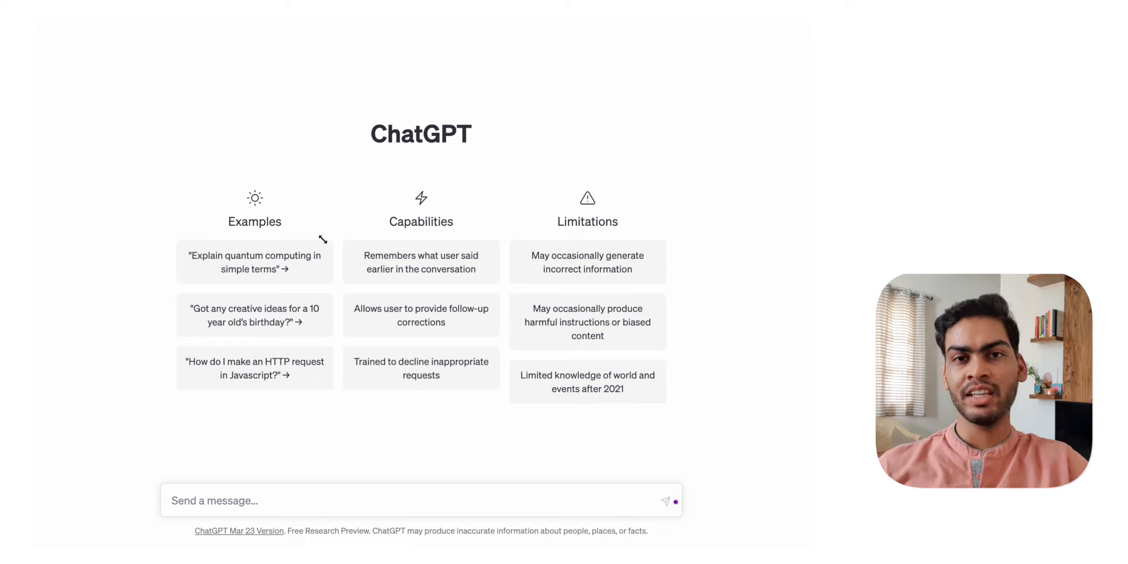
mouse_move(264, 355)
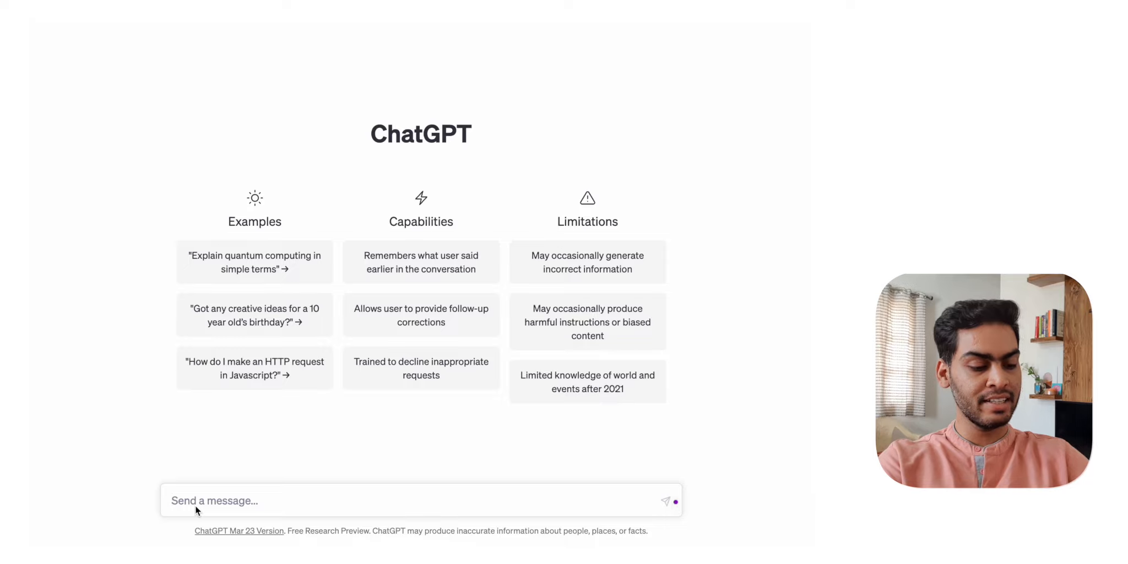
Start writing the question 'How to prepare for GATE' in the message box of a new chat
type("How to prepare for GAT")
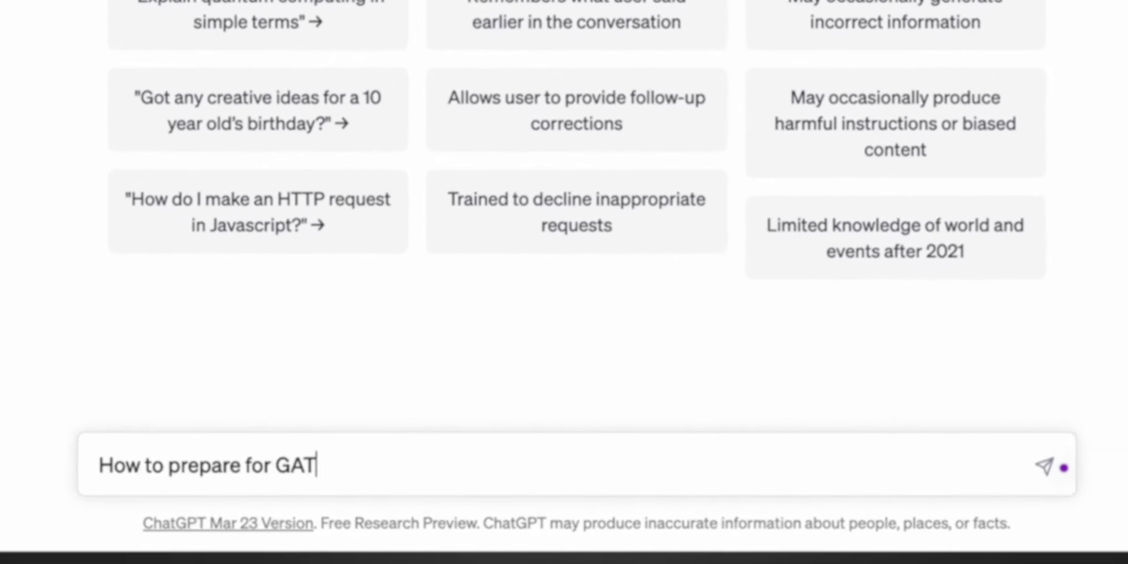
Send 'How to prepare for GATE in 9 months?' and read the answer's opening sentence
left_click(1039, 466)
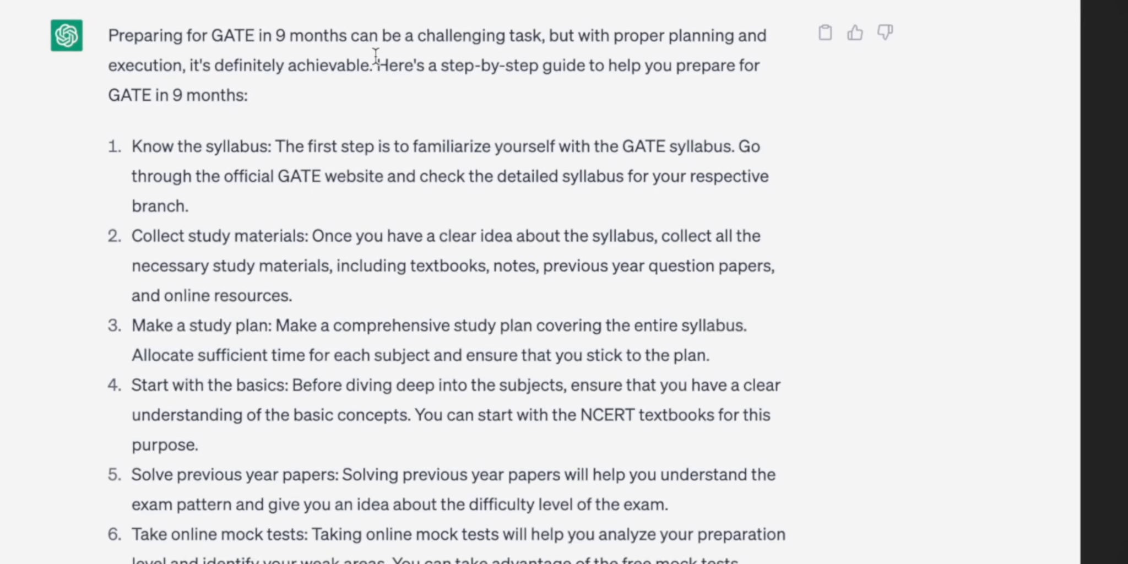
left_click_drag(354, 33, 575, 33)
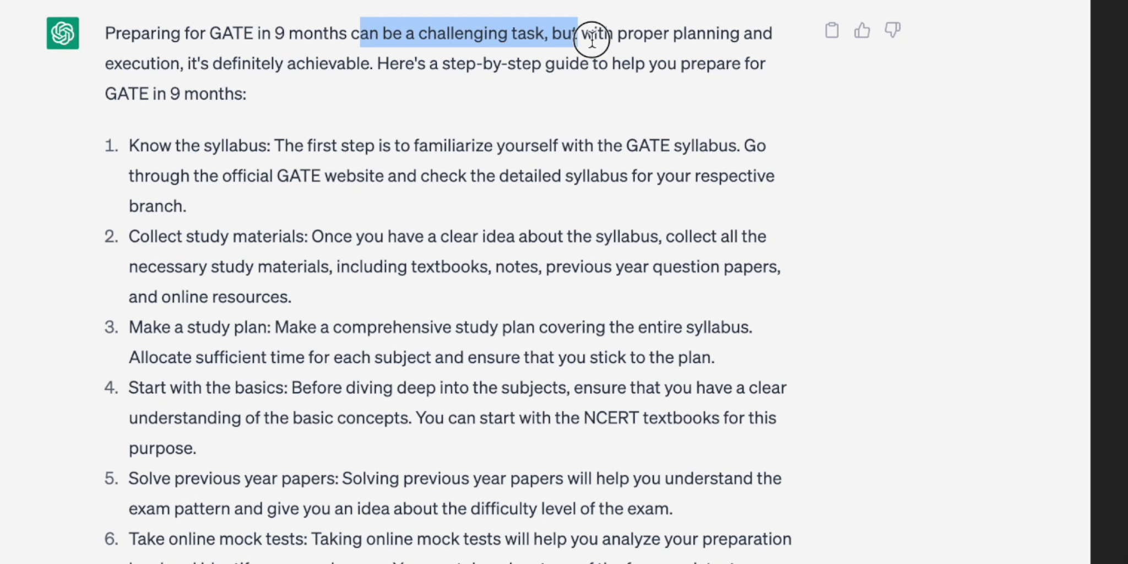
left_click_drag(590, 39, 317, 63)
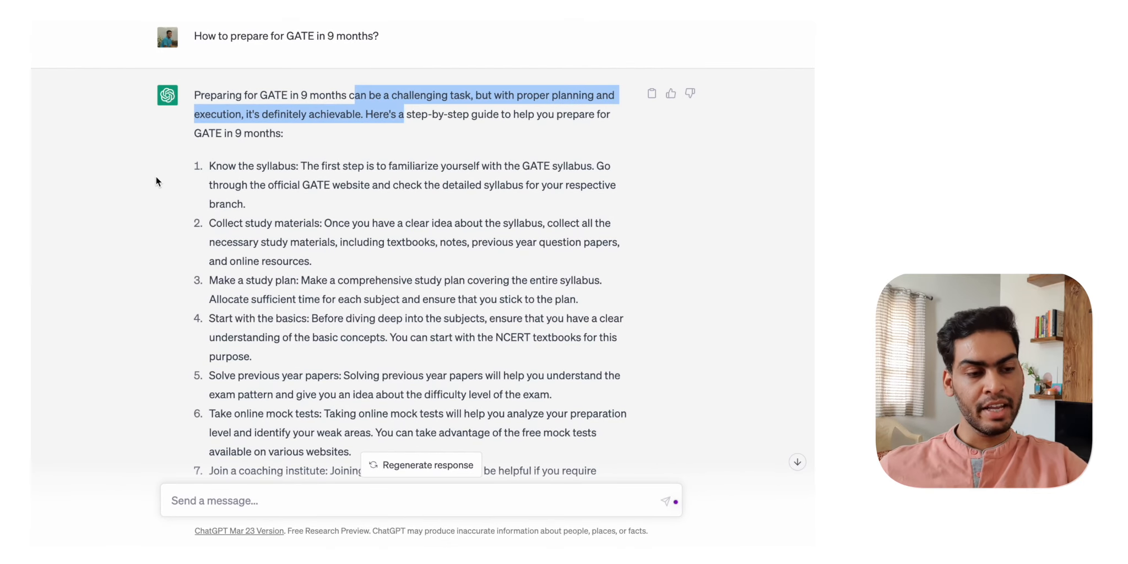
left_click(193, 150)
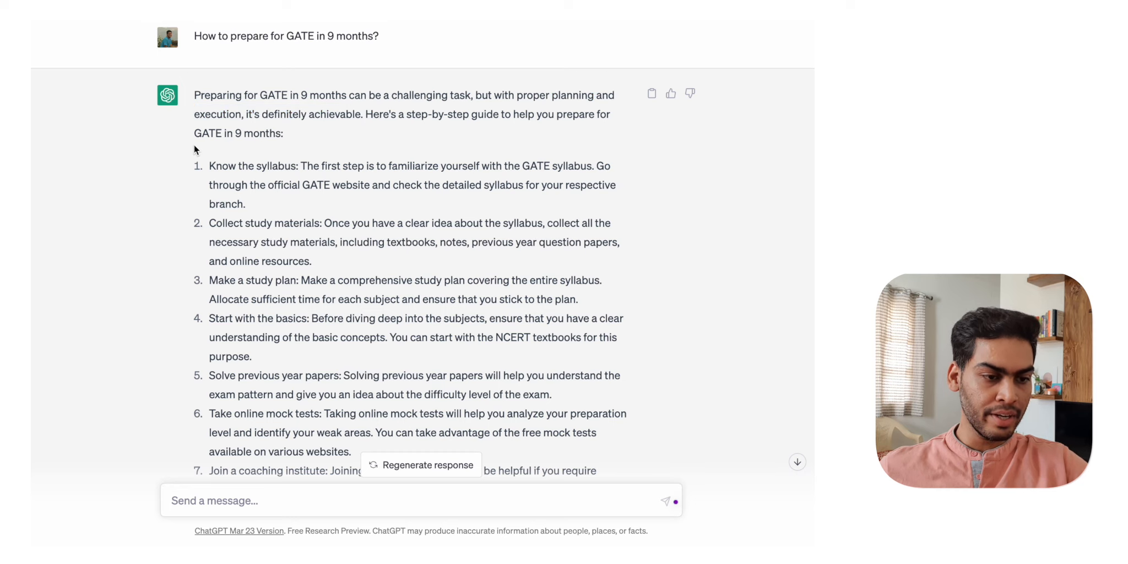
mouse_move(158, 165)
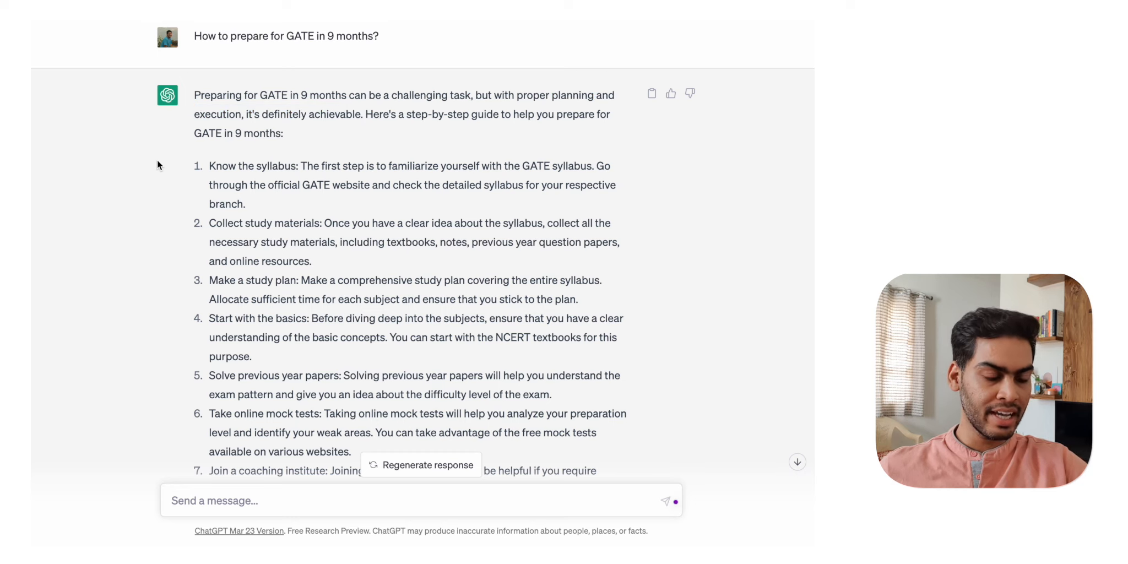
scroll("down", 3)
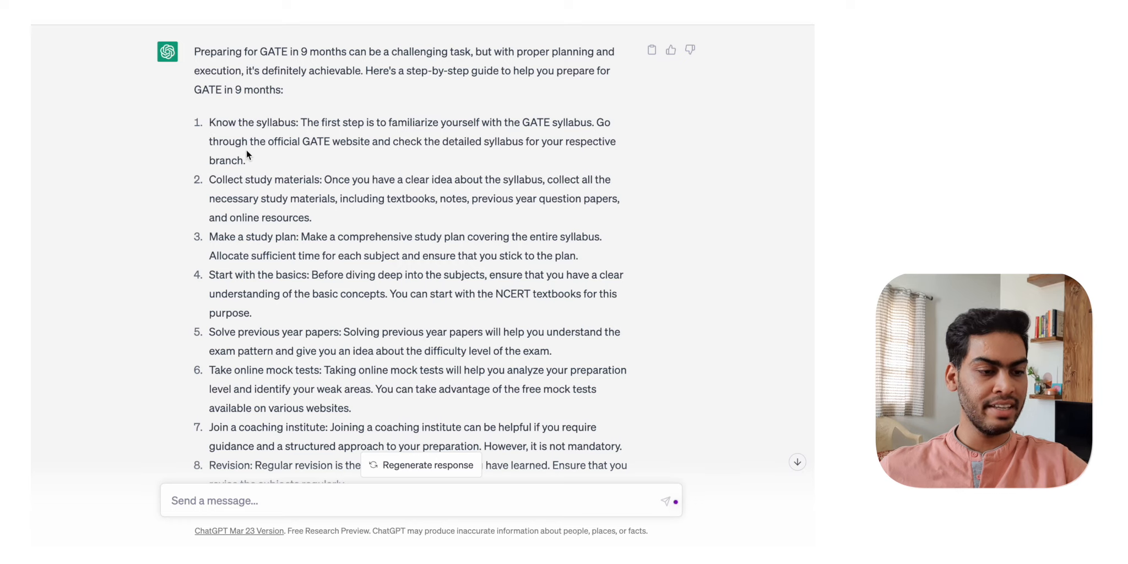
Read through the nine preparation steps, highlighting titles like Collect study materials and Solve previous year papers
left_click_drag(208, 179, 295, 179)
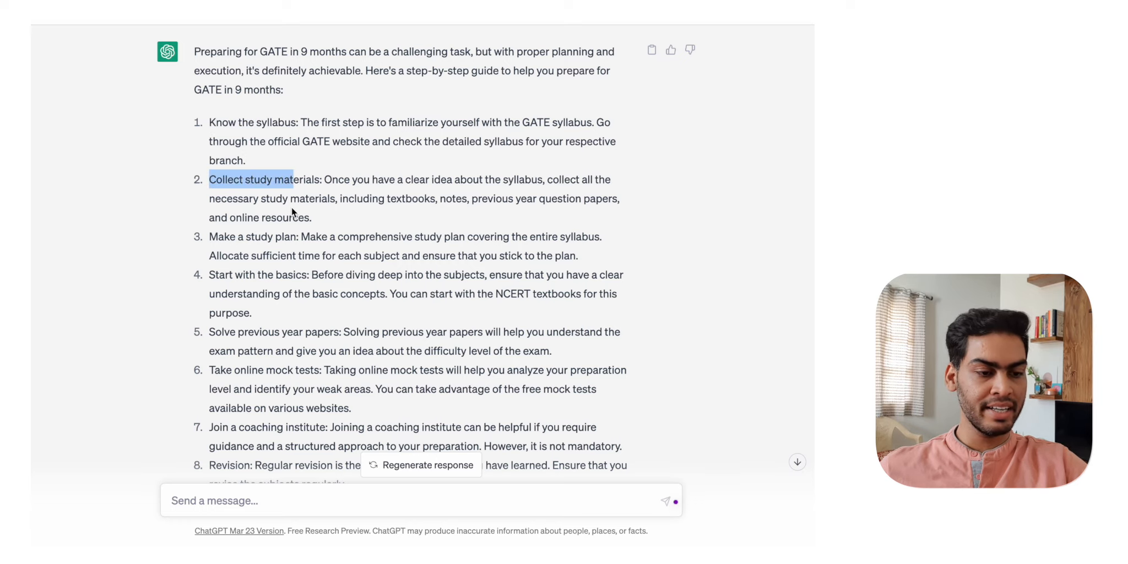
scroll("down", 3)
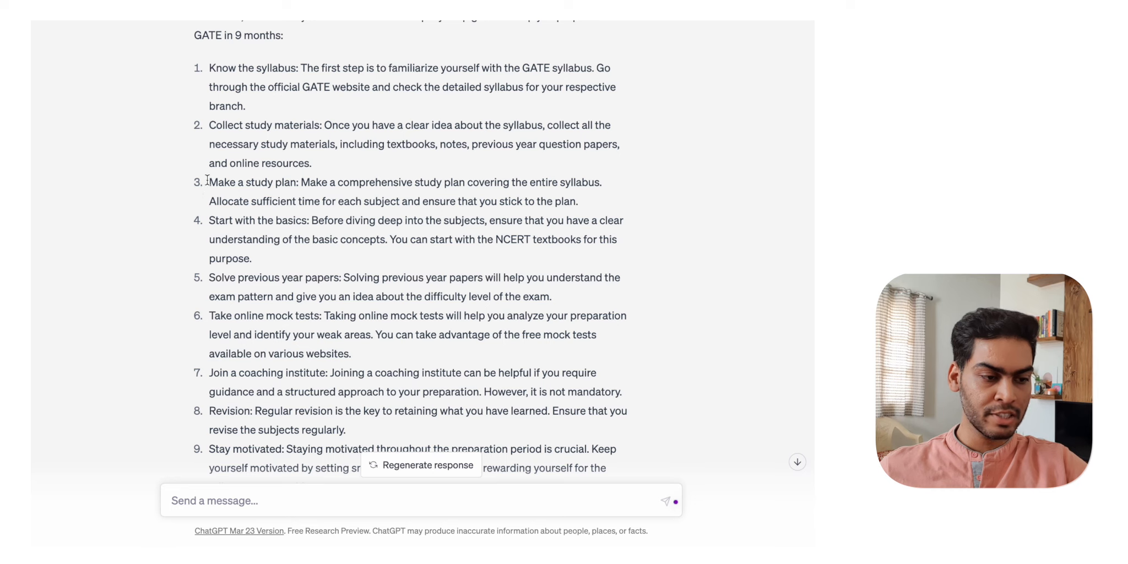
double_click(250, 182)
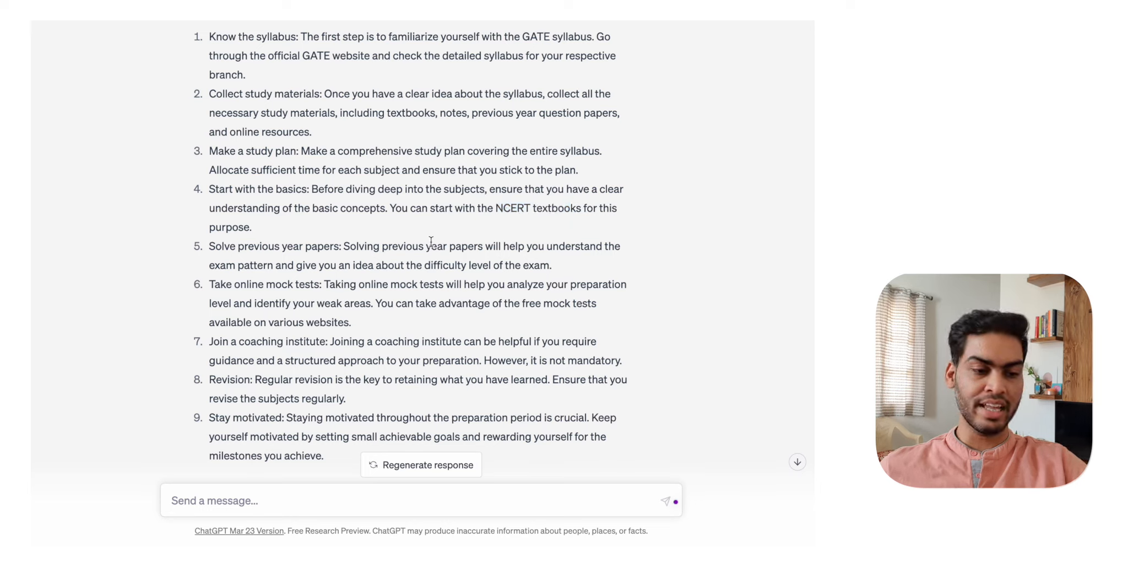
mouse_move(499, 265)
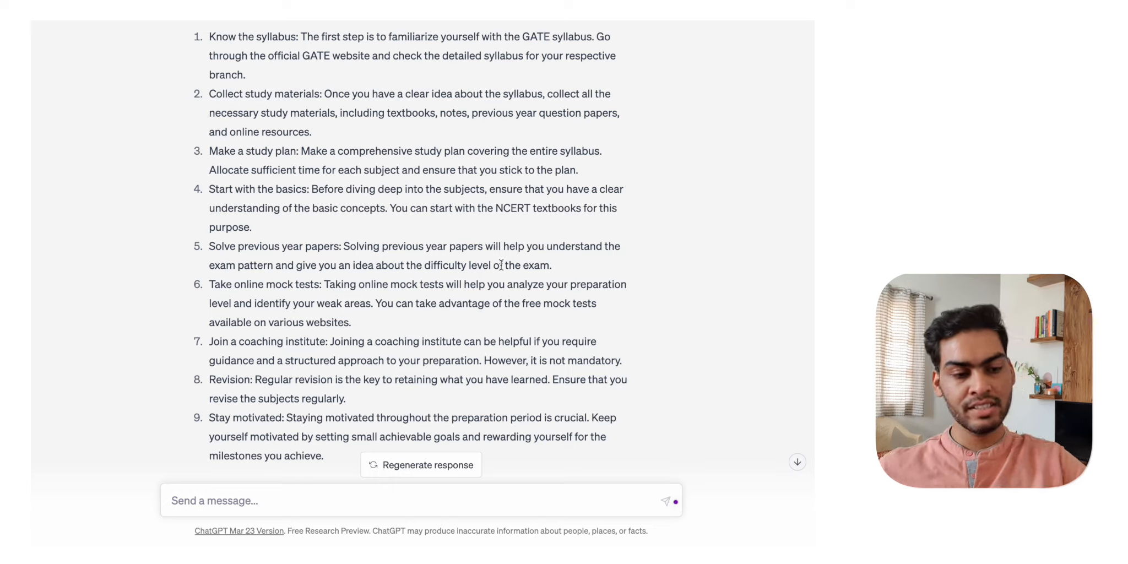
mouse_move(523, 239)
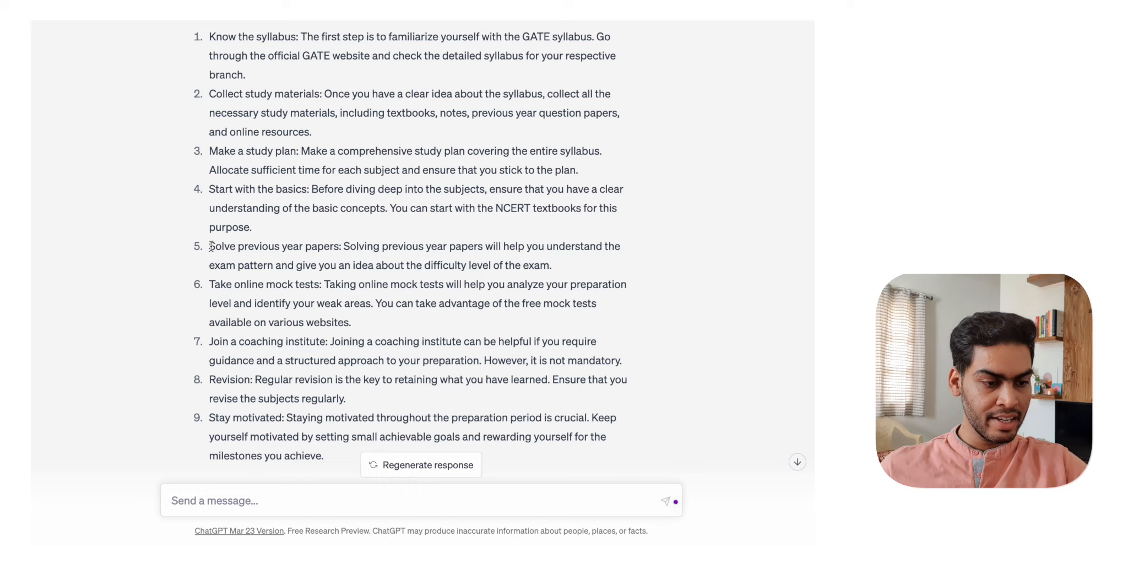
left_click_drag(209, 245, 335, 246)
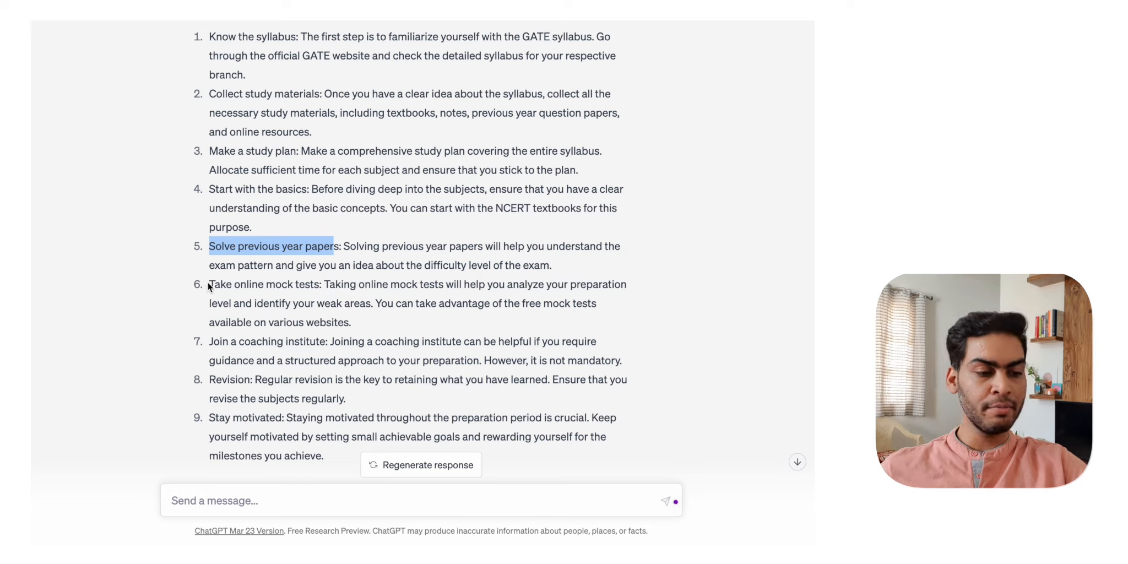
scroll("down", 3)
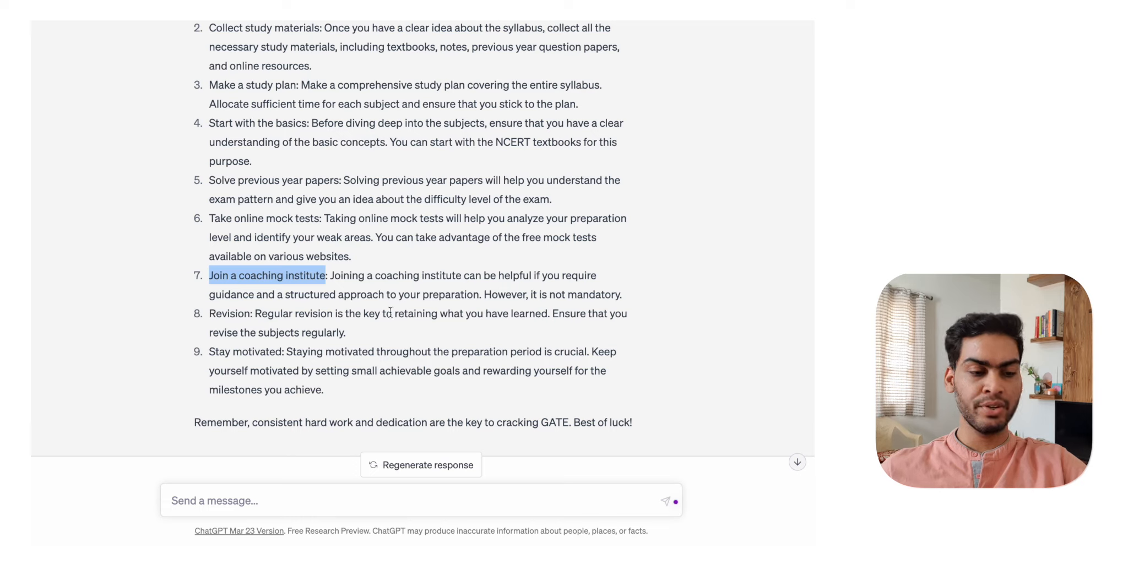
mouse_move(203, 334)
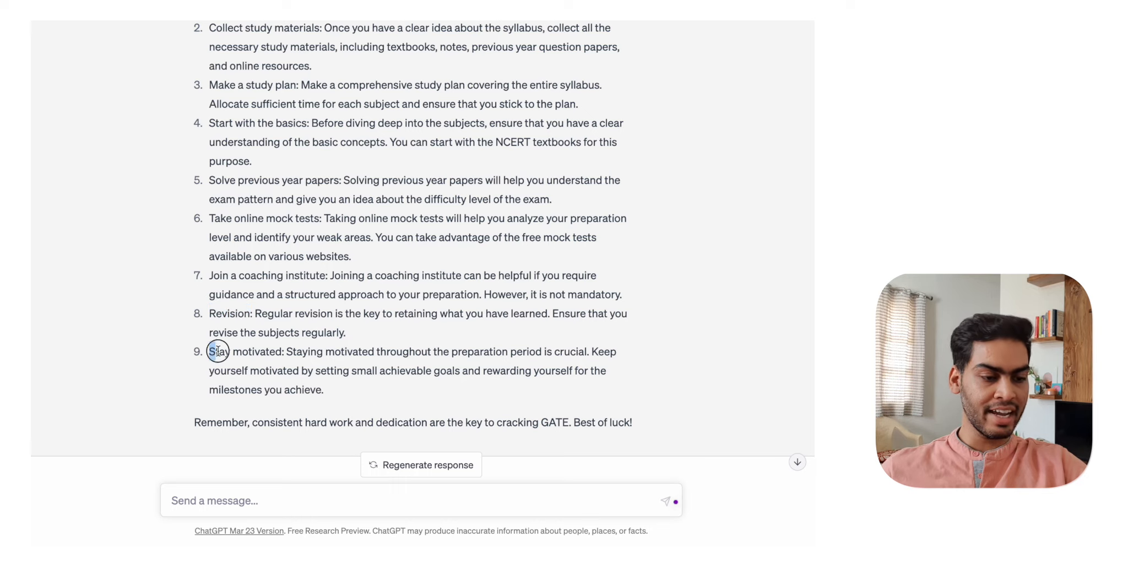
double_click(219, 352)
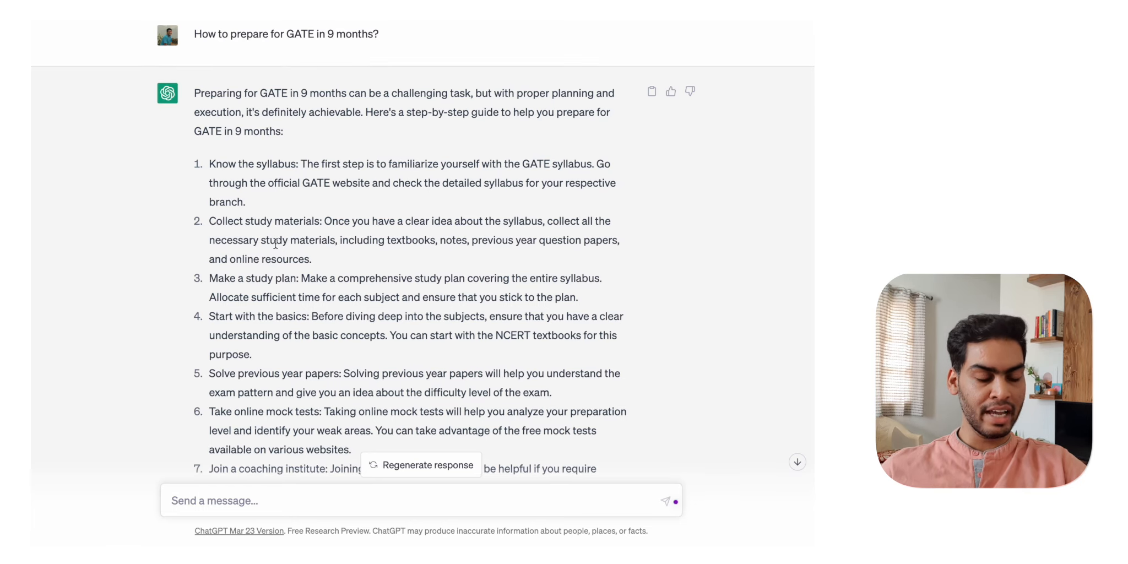
Ask 'How to prepare for GATE civil in 9 months?' and highlight the Engineering Hydrology textbook and coaching institute mentions
scroll("down", 3)
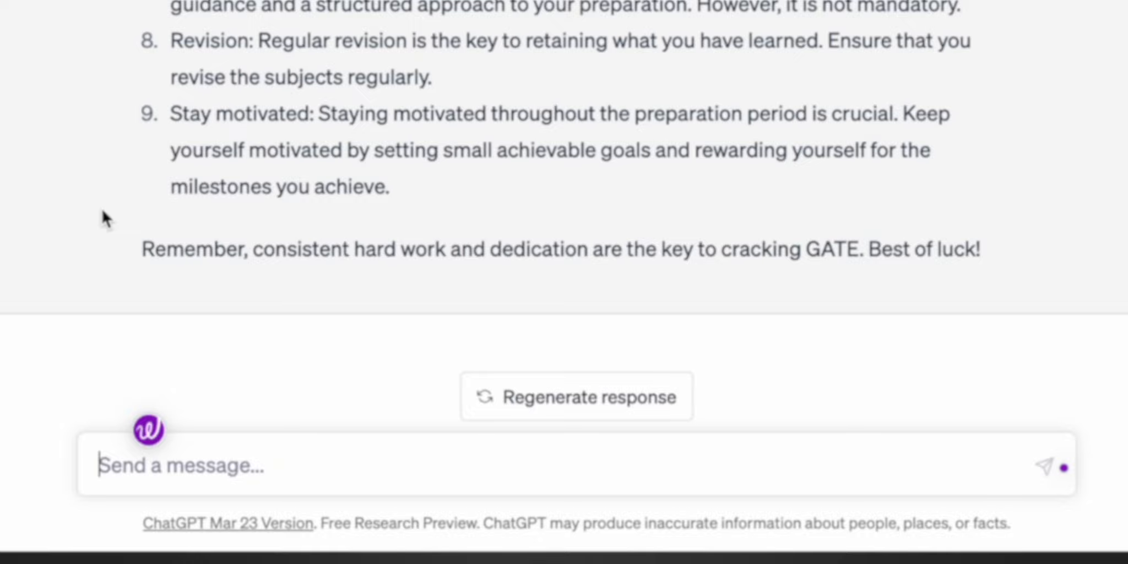
type("How")
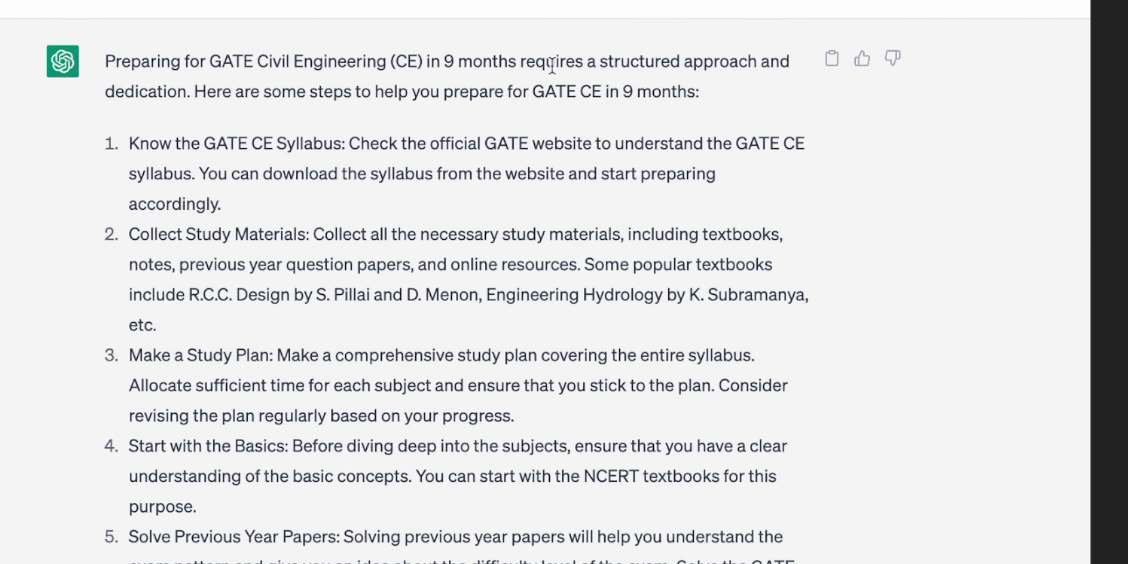
mouse_move(115, 85)
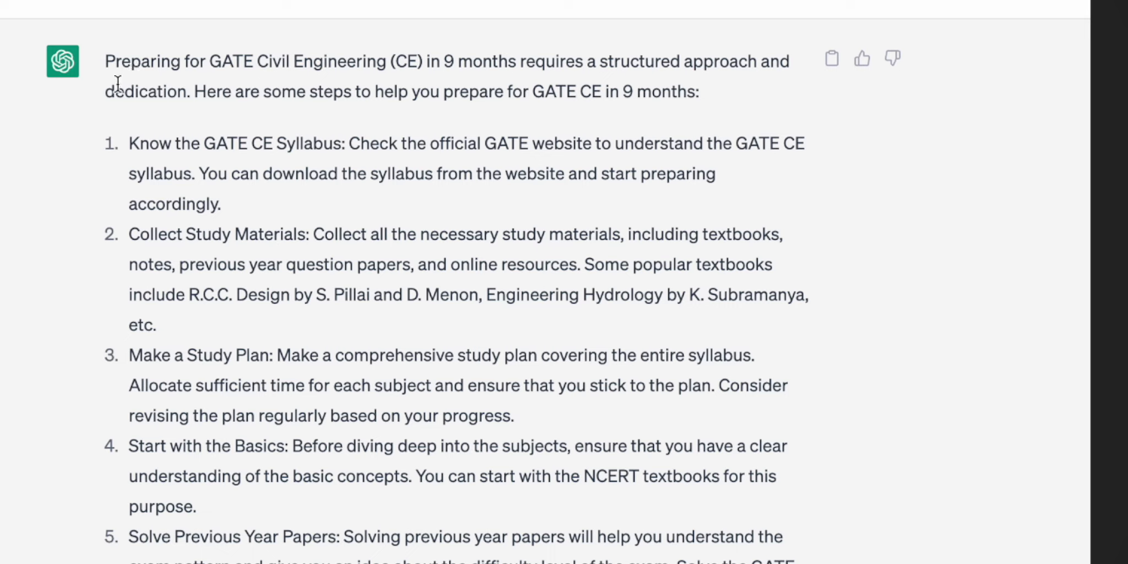
mouse_move(63, 227)
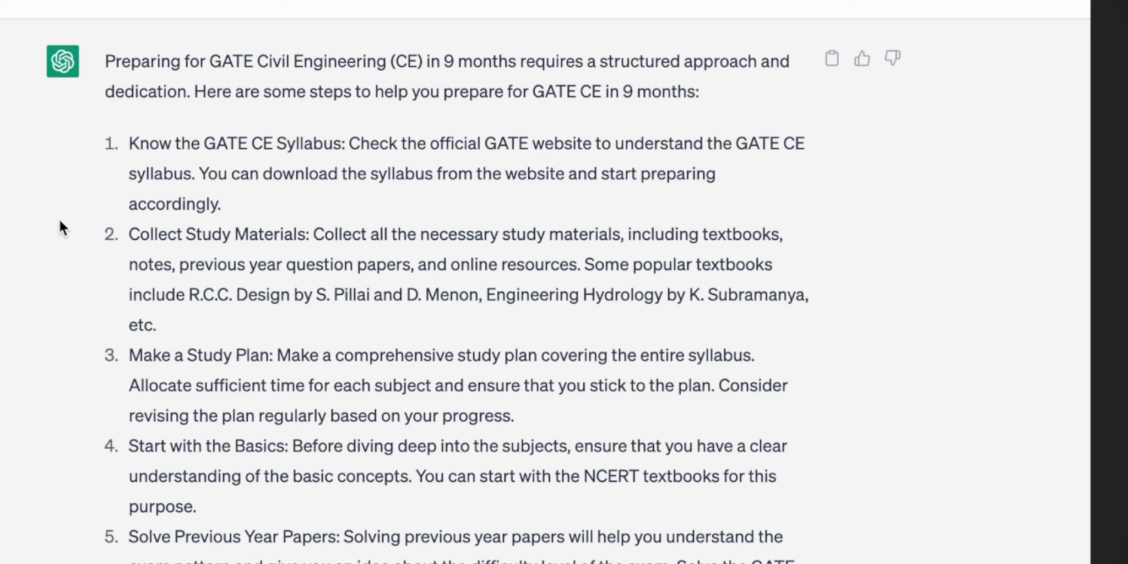
left_click_drag(129, 143, 258, 143)
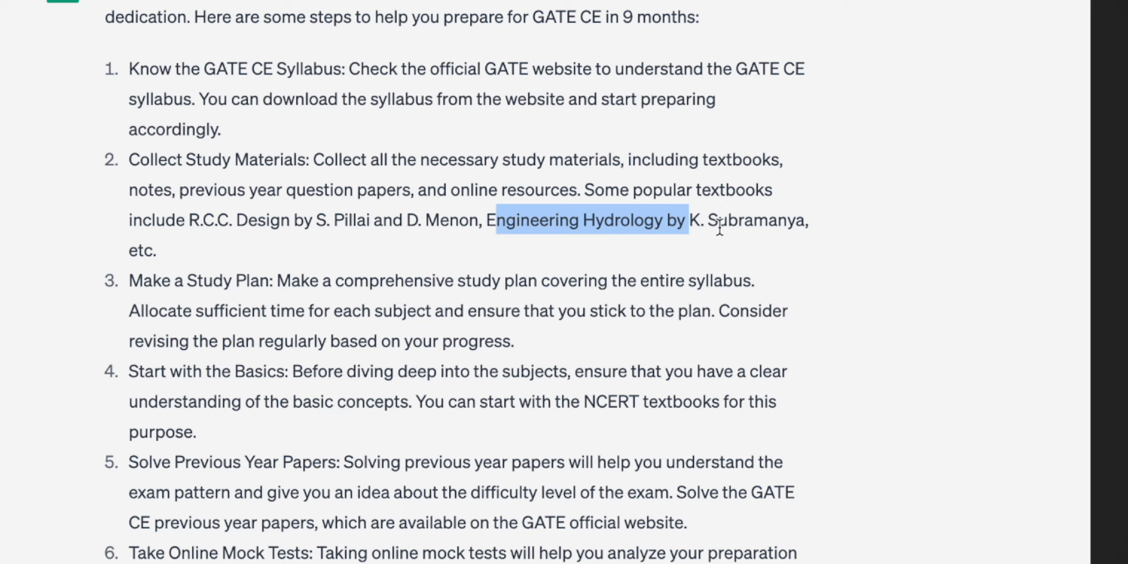
mouse_move(98, 307)
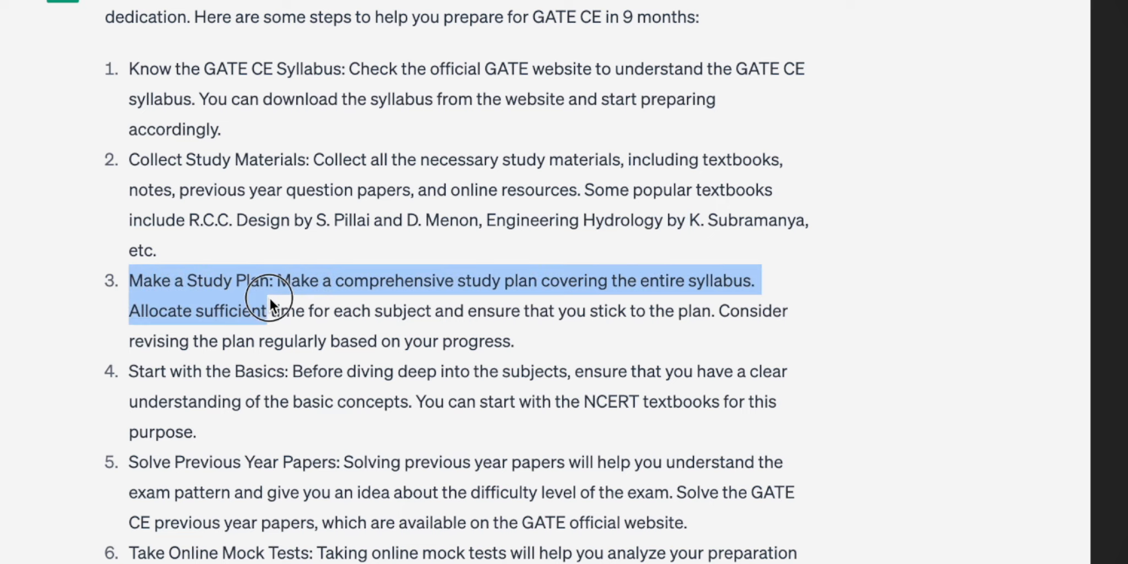
scroll("down", 3)
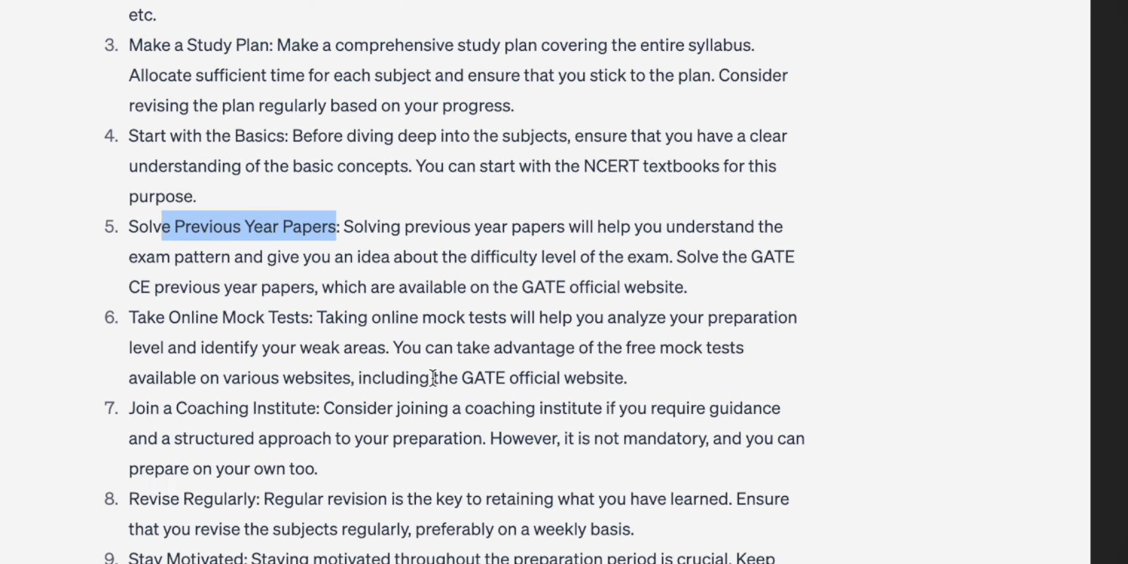
scroll("down", 3)
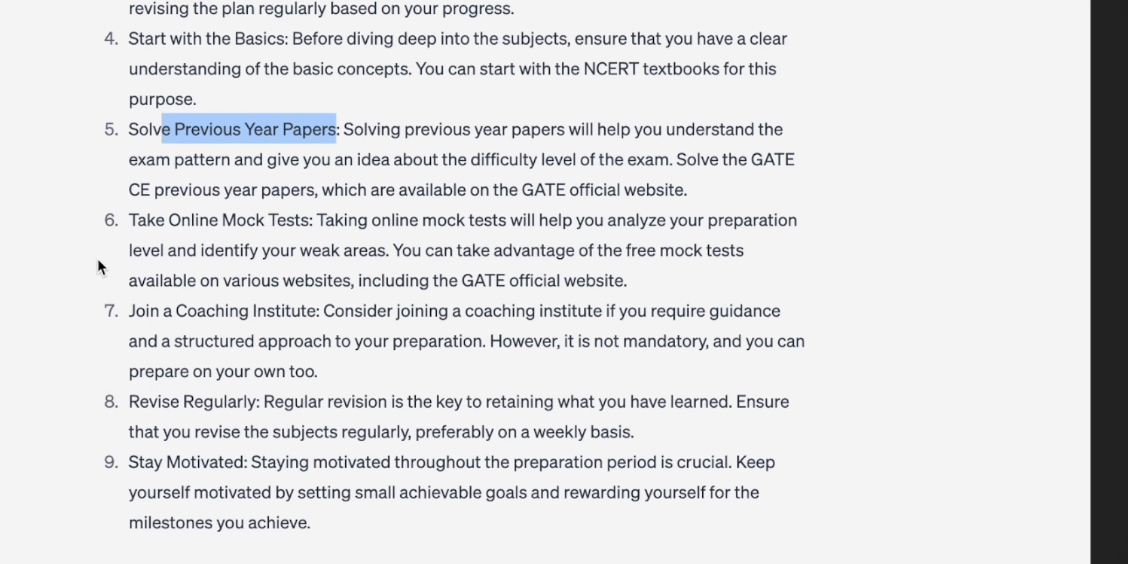
mouse_move(119, 225)
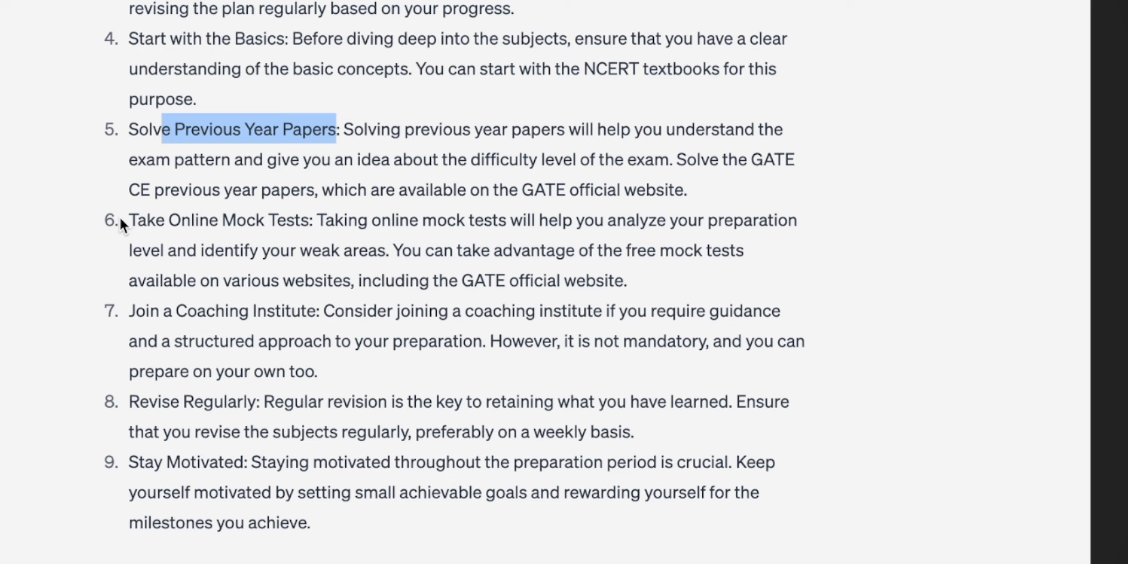
double_click(208, 310)
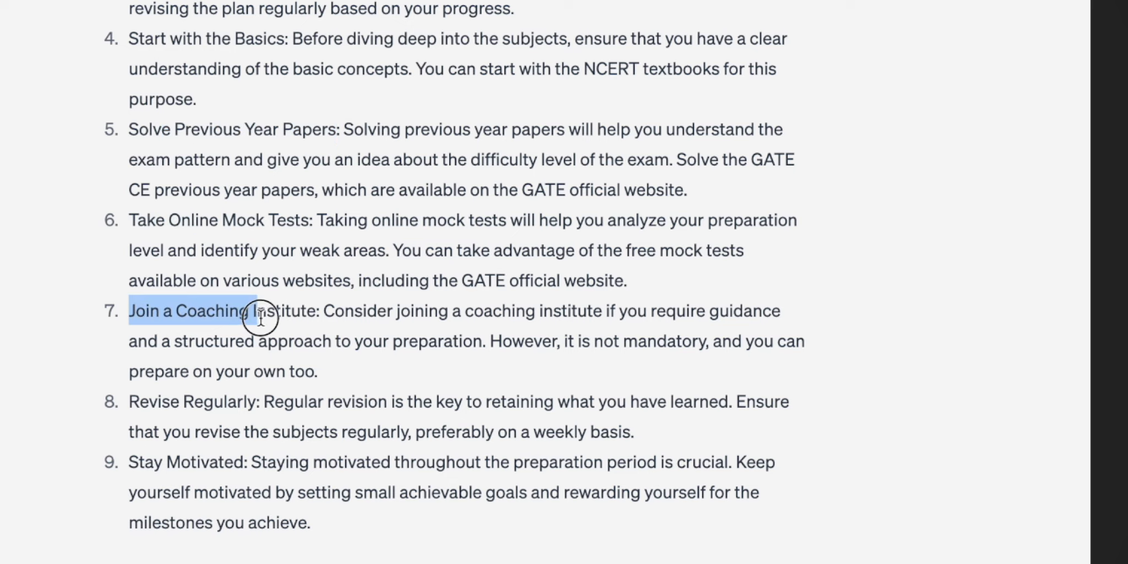
Scroll through the rest of the nine-step GATE CE answer to its closing remark
scroll("down", 3)
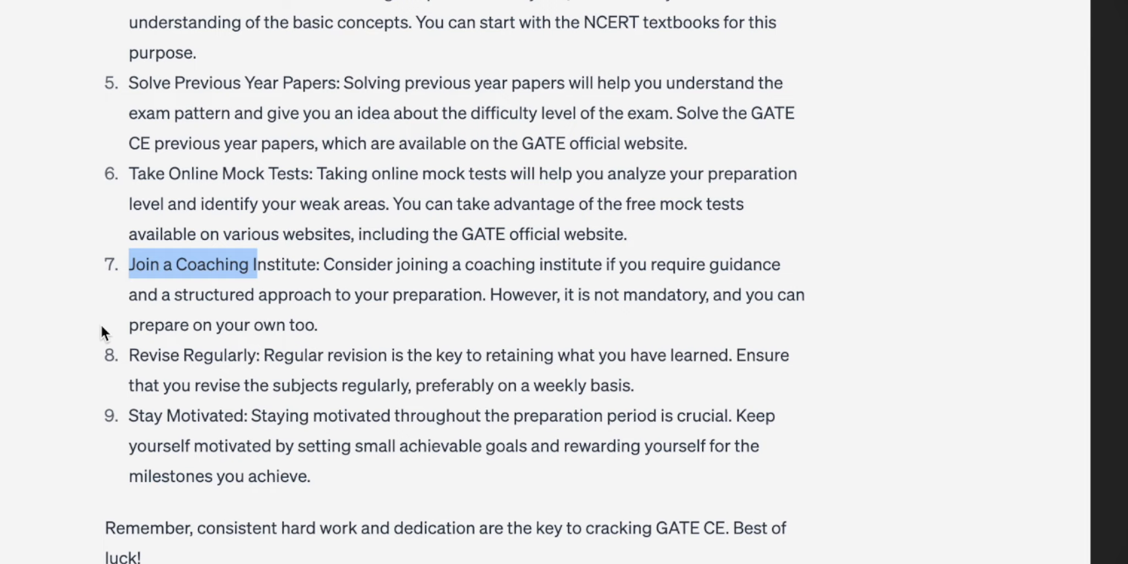
scroll("down", 3)
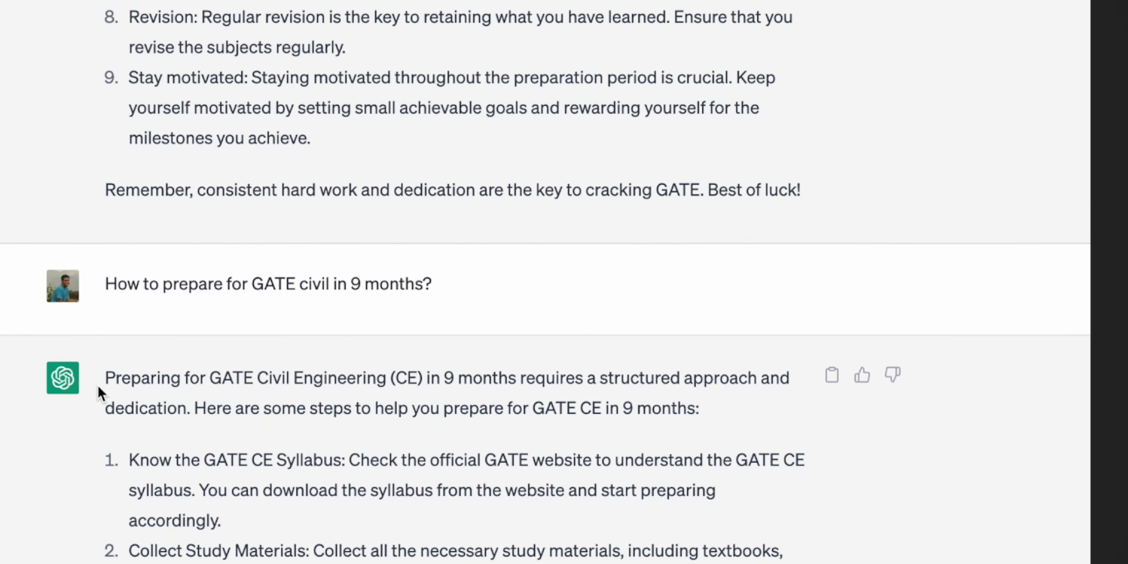
scroll("down", 3)
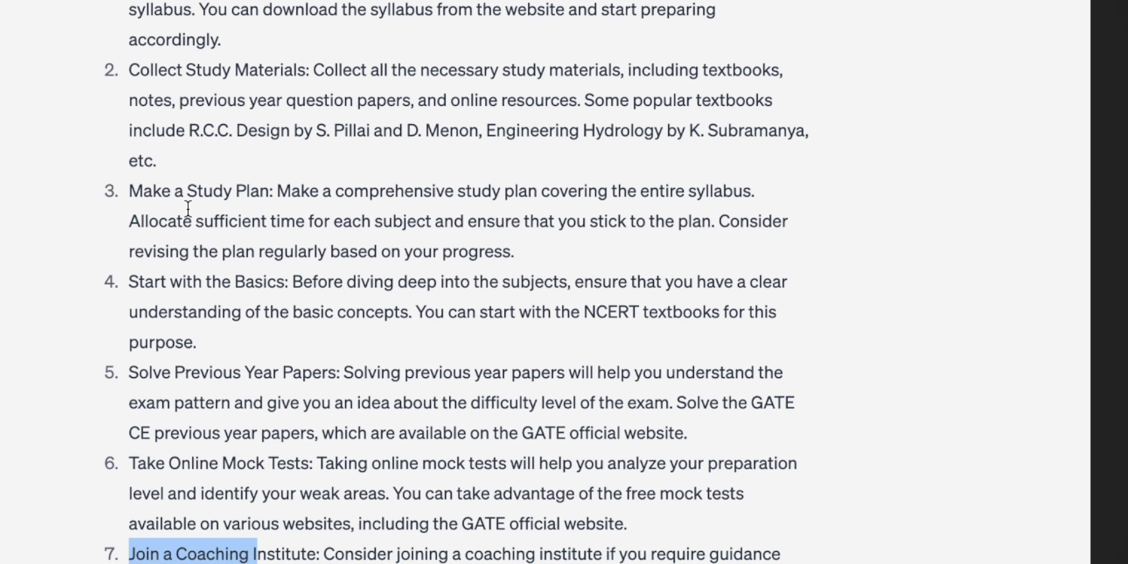
scroll("up", 3)
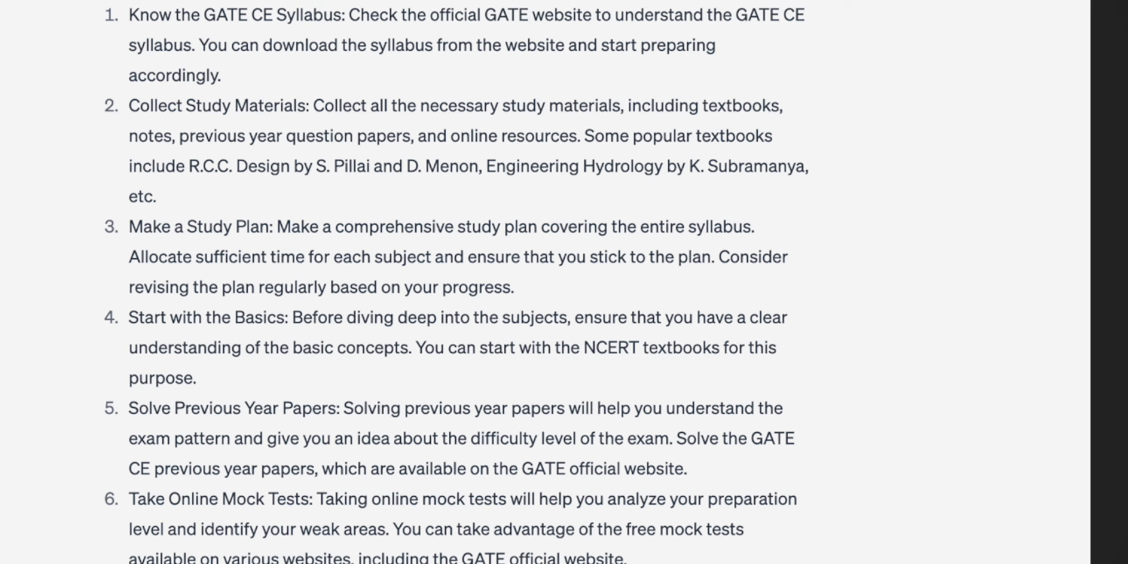
scroll("down", 3)
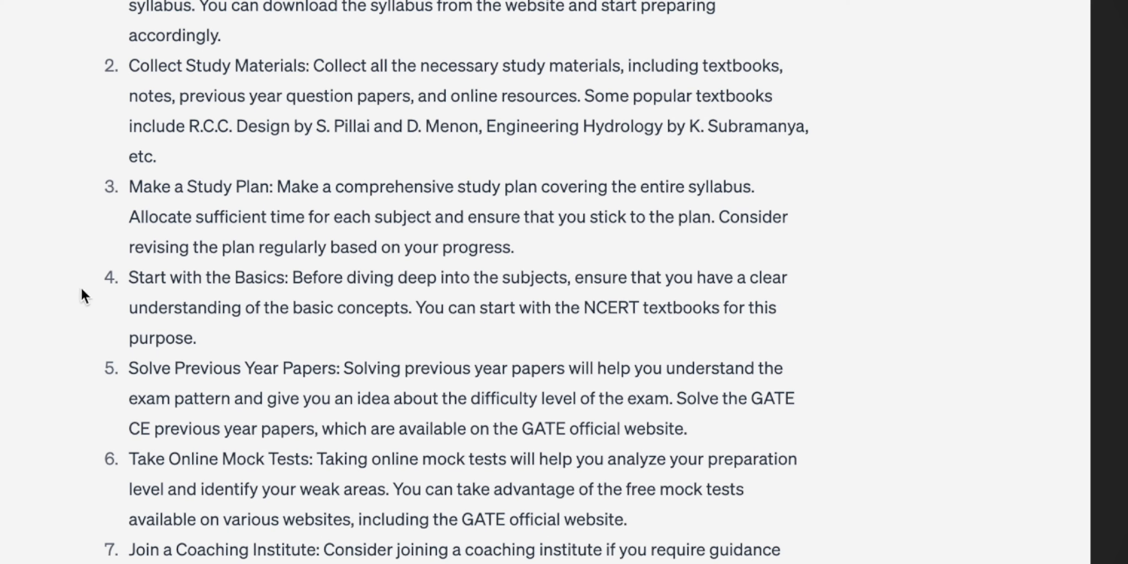
scroll("down", 3)
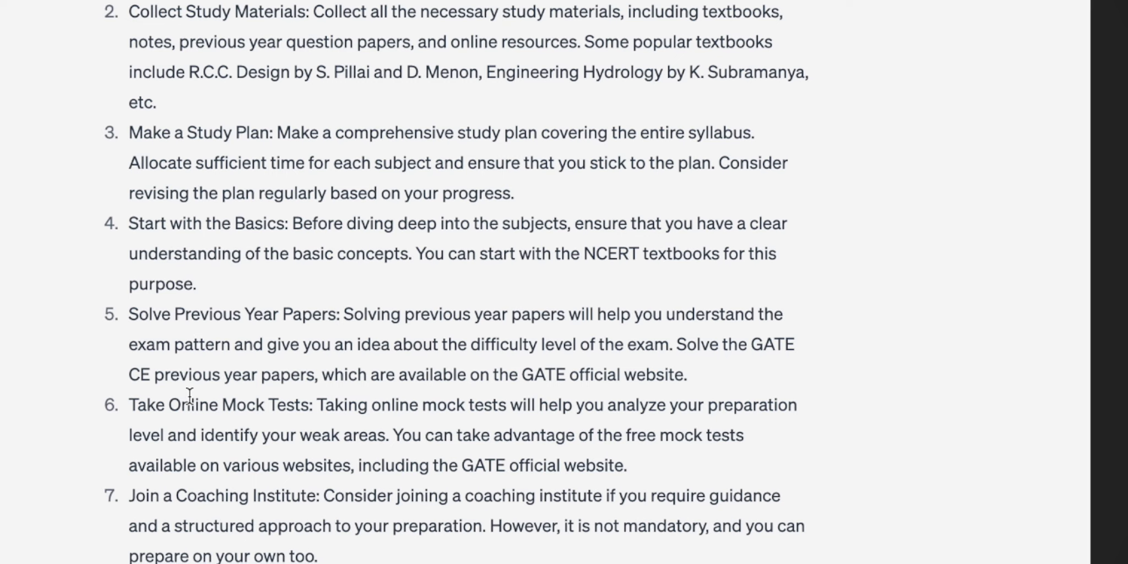
scroll("down", 3)
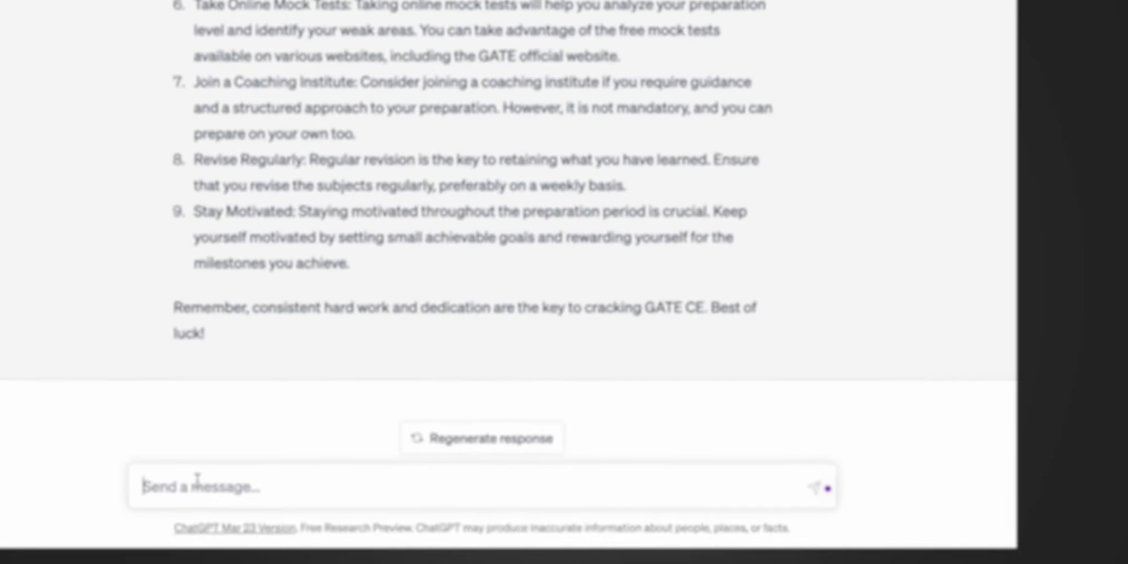
Ask how to prepare Engineering Hydrology for GATE 2024 and highlight the recommended textbooks line
type("How to repare for engineering hydrology for GATE 2")
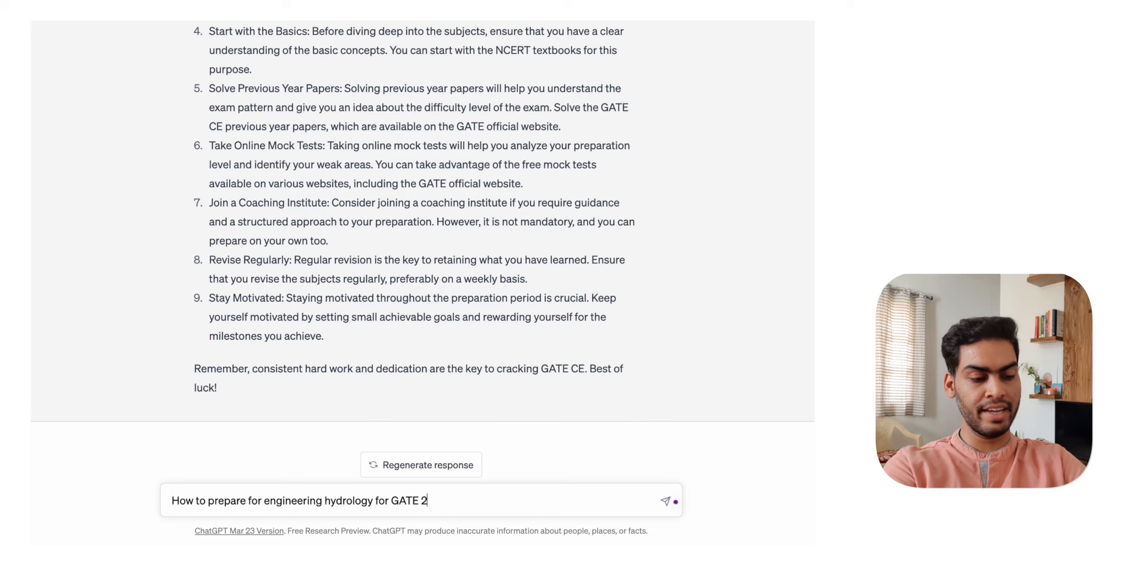
type("024?")
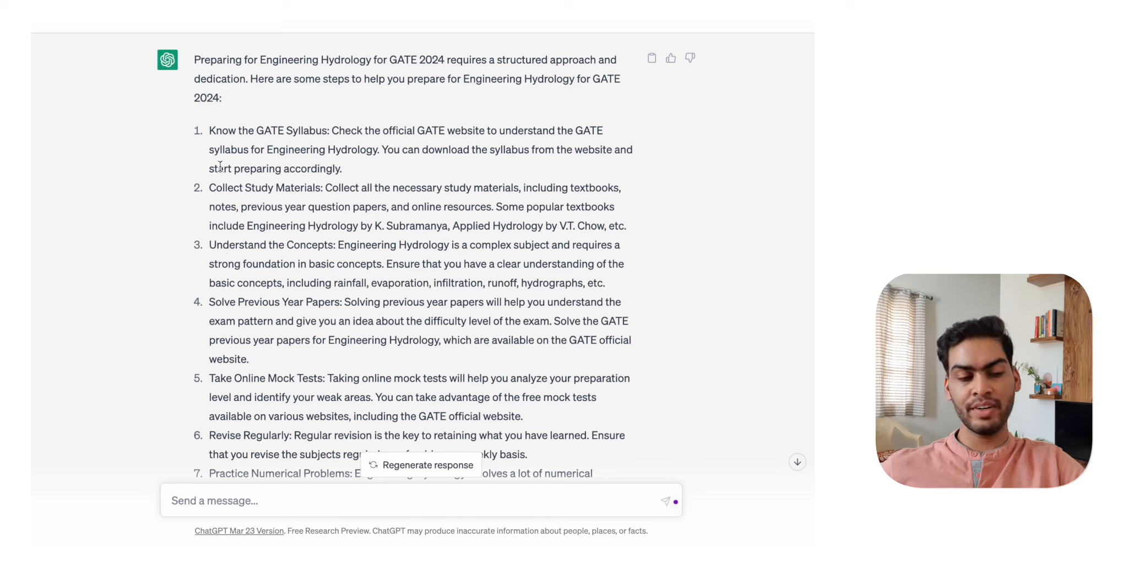
mouse_move(236, 225)
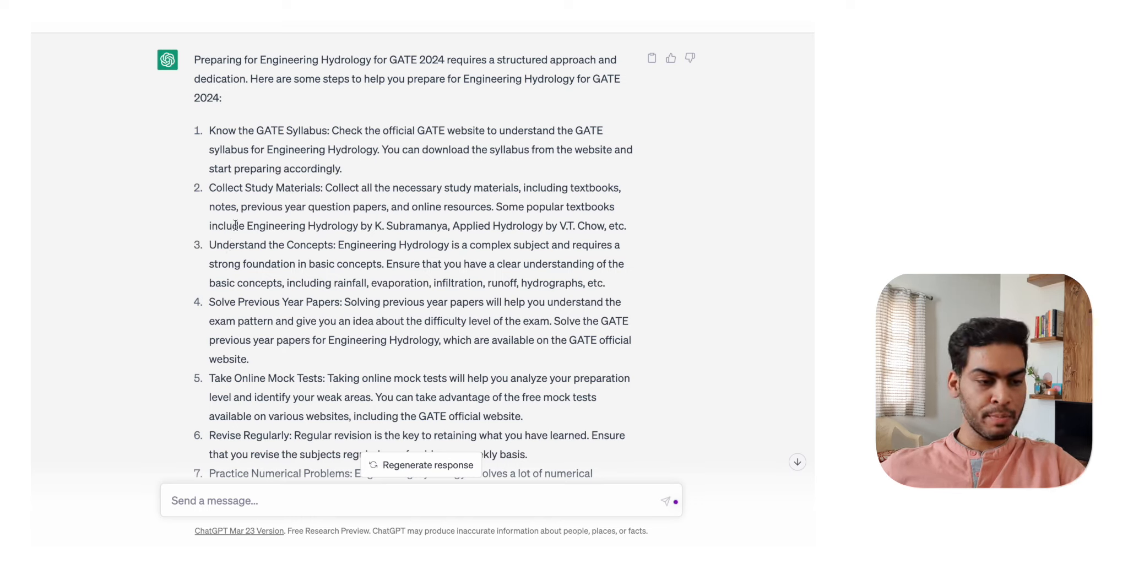
left_click_drag(208, 224, 299, 224)
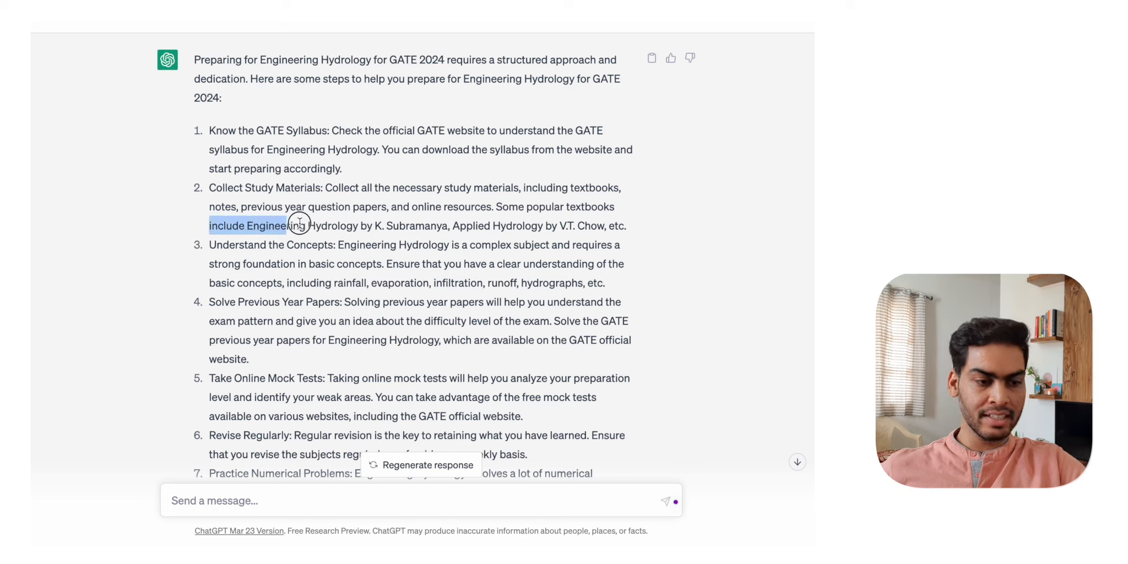
left_click_drag(298, 225, 497, 226)
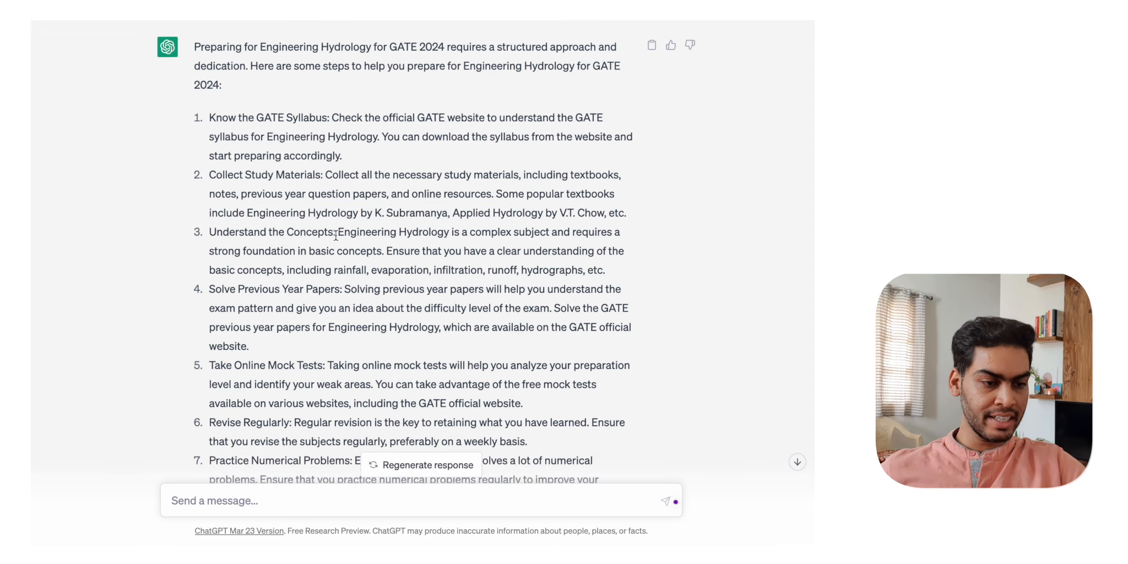
Highlight the lines on strong basic hydrology concepts and read the reply to its closing encouragement
left_click_drag(338, 231, 384, 250)
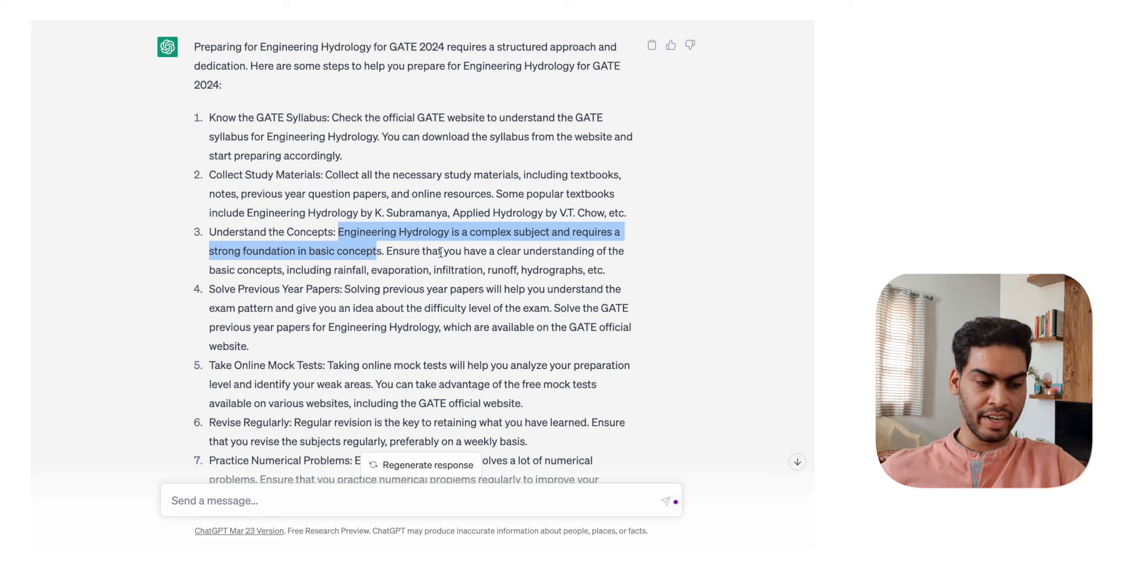
mouse_move(199, 274)
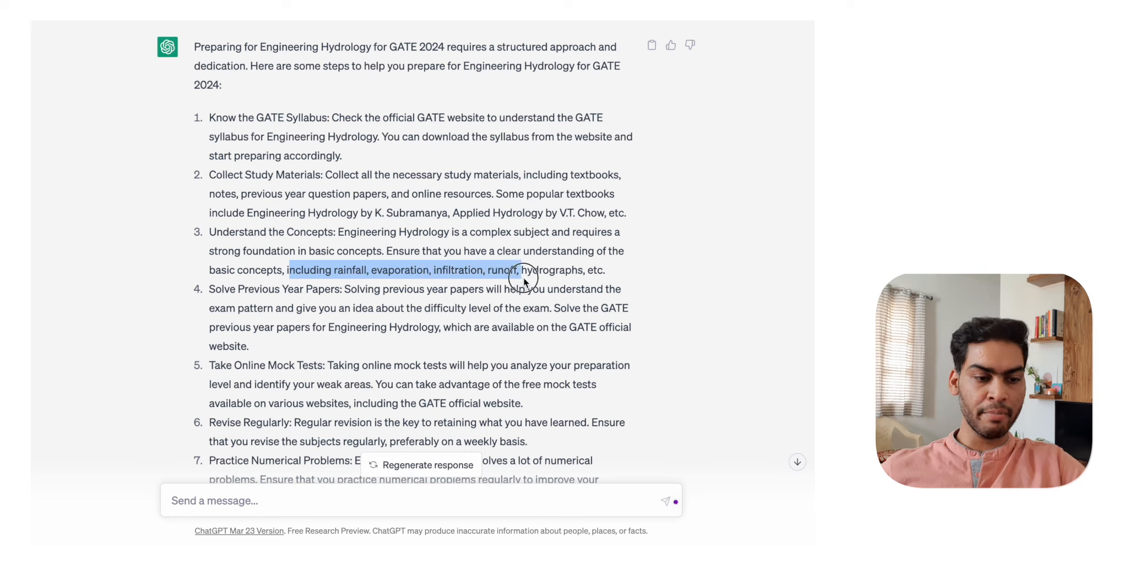
left_click_drag(511, 270, 604, 269)
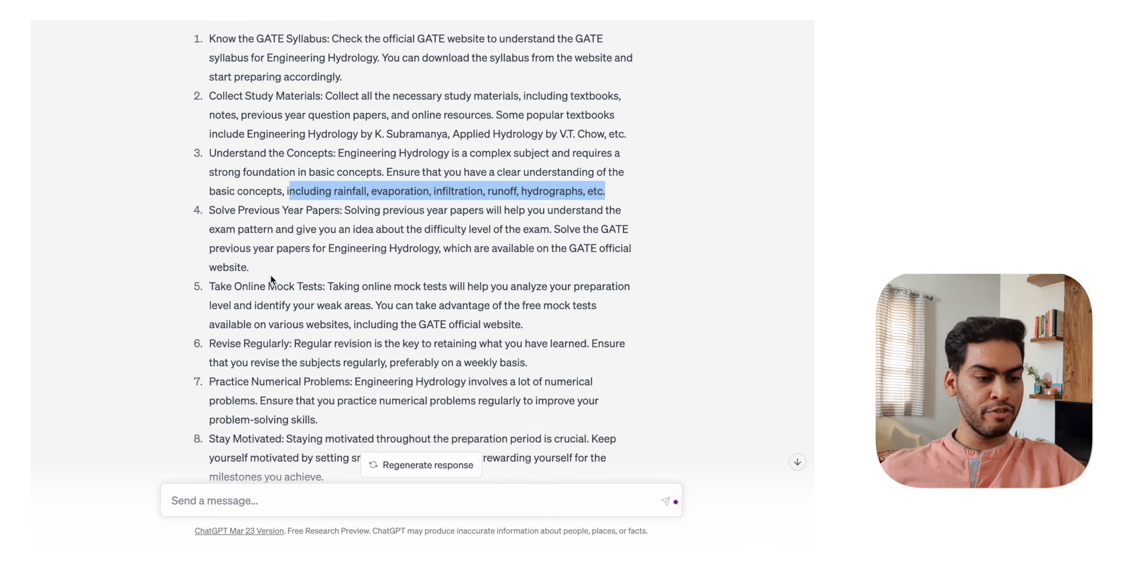
scroll("down", 3)
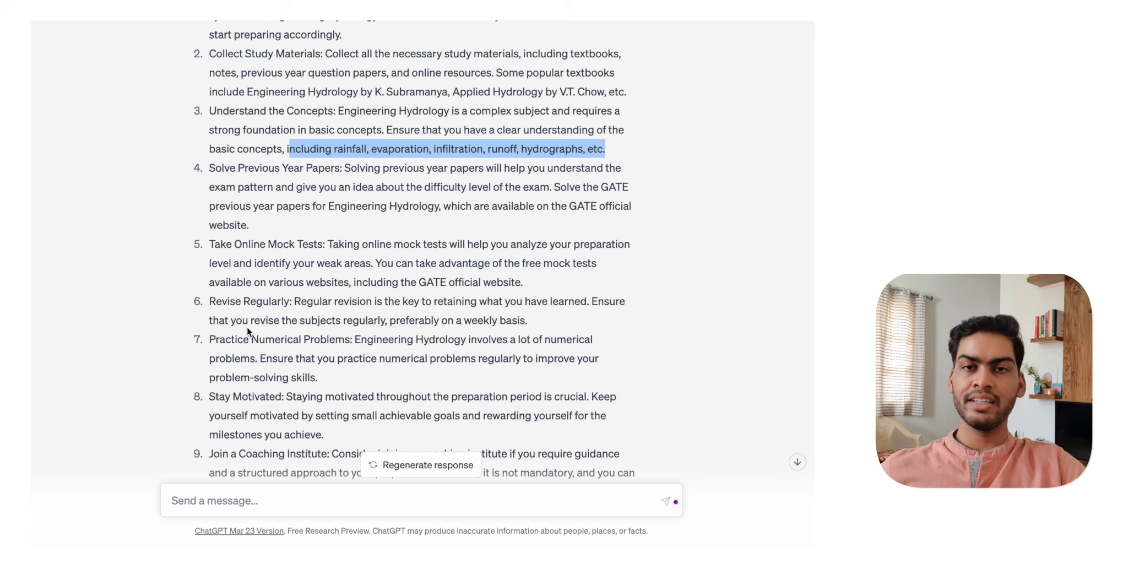
scroll("down", 3)
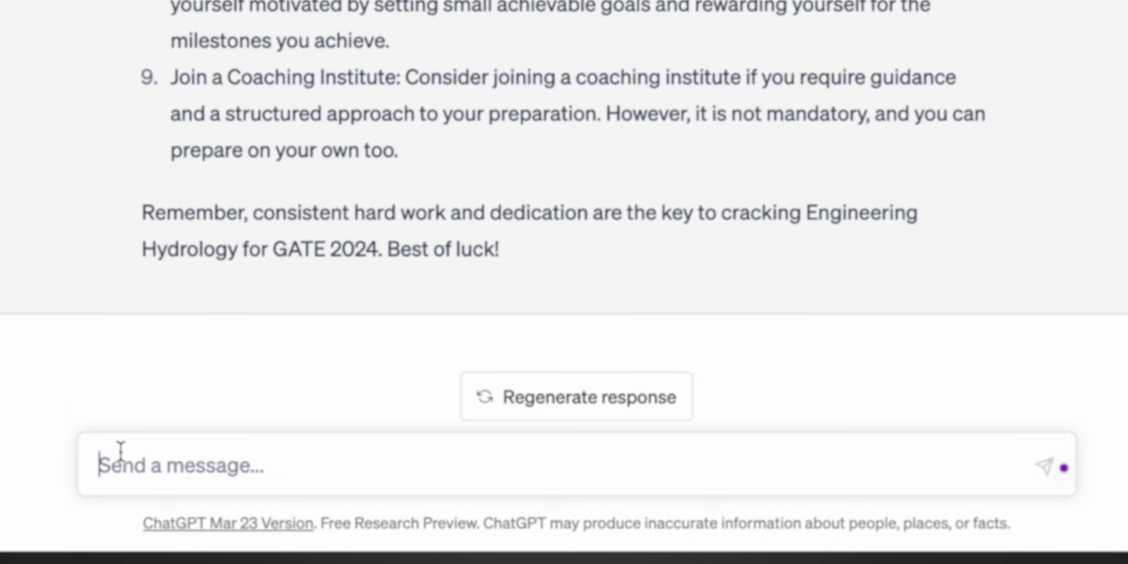
Ask the probability question on independent events A (0.5) and B (0.8) and review the P(A or B) = 0.9 answer
type("The probabilities of occurrences of two independent events A and B are 0.5 and 0.8, respectively. What is the probability of occurrence of at least A or B (rounded off to one decimal place)?")
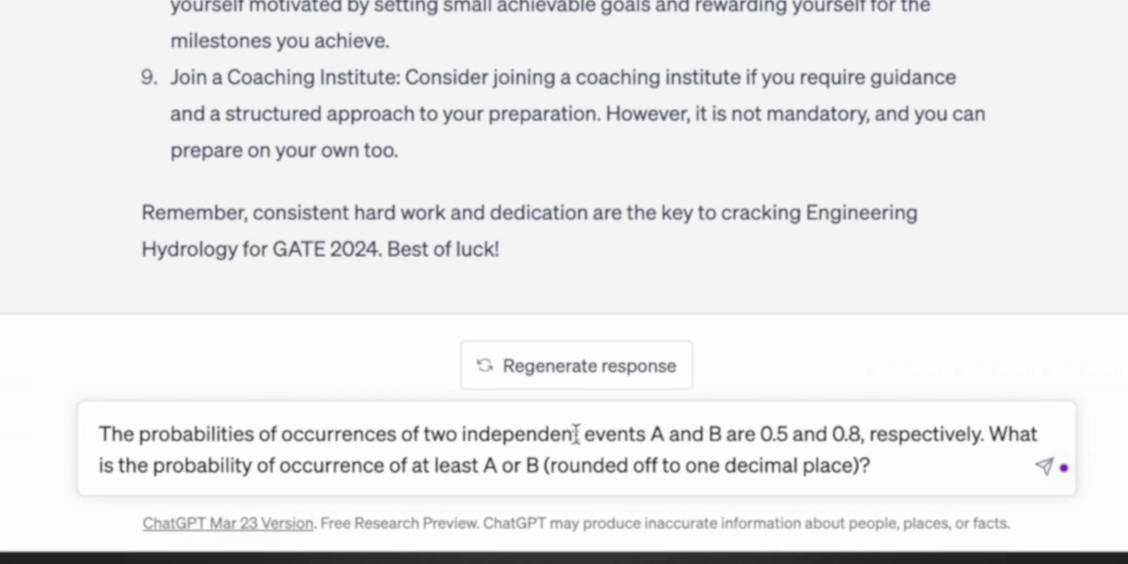
mouse_move(679, 454)
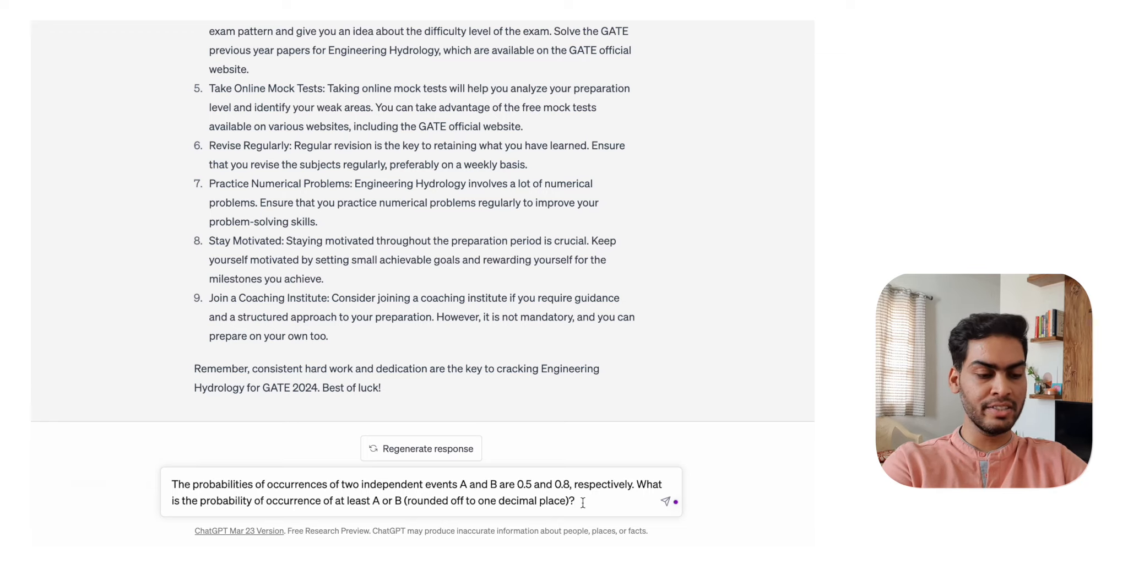
left_click(665, 501)
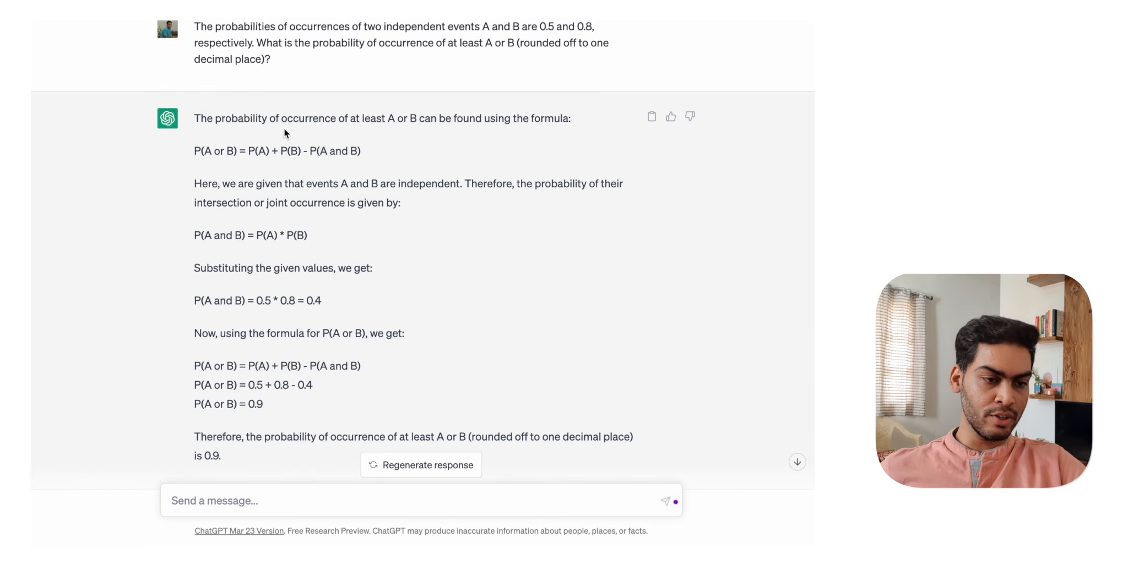
left_click_drag(194, 150, 262, 150)
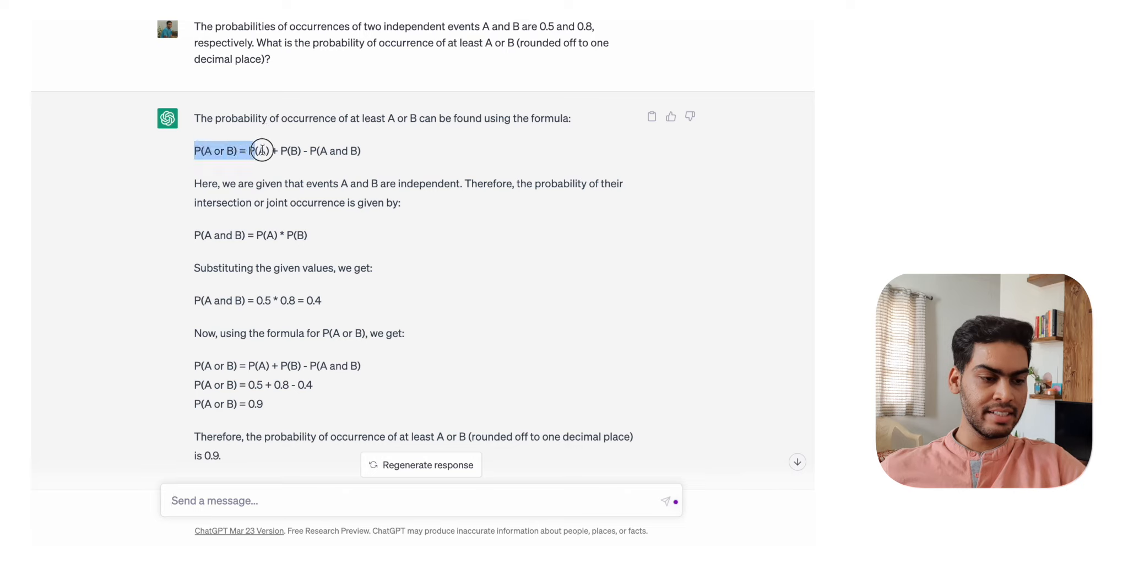
left_click(187, 161)
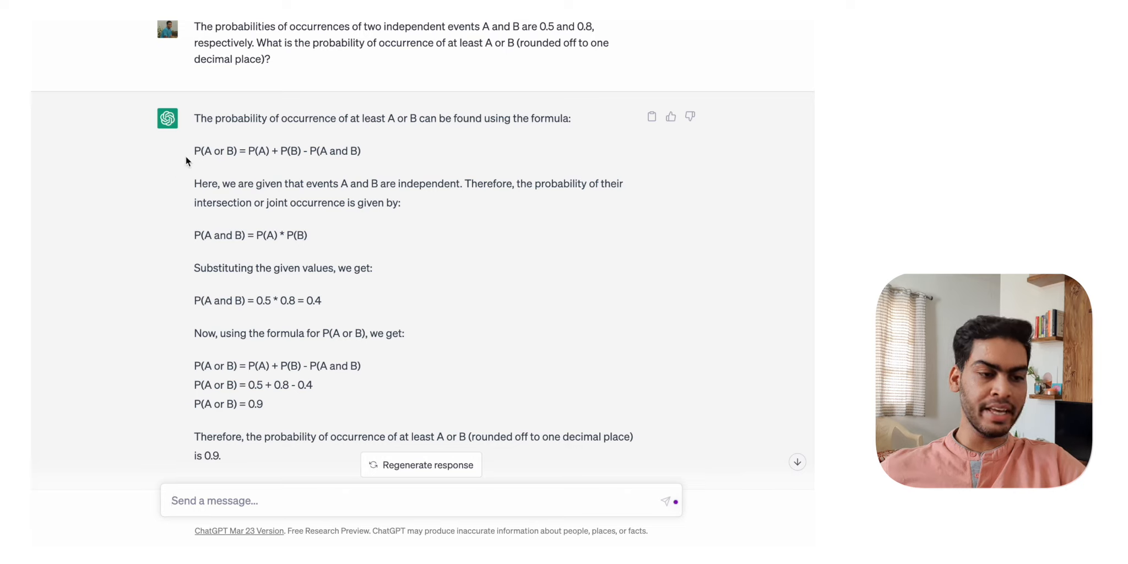
mouse_move(239, 163)
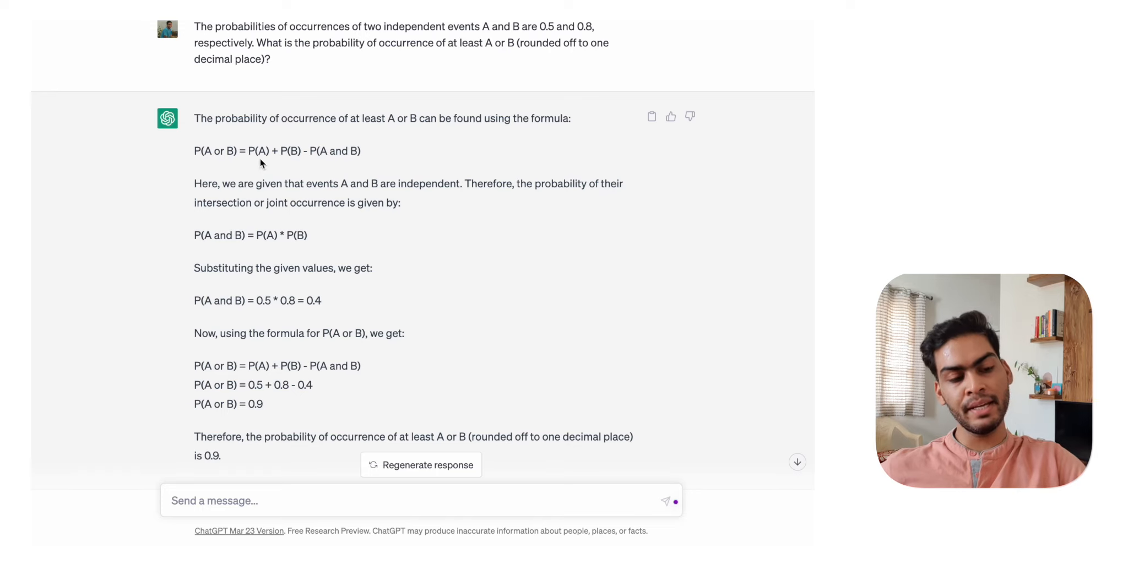
mouse_move(277, 208)
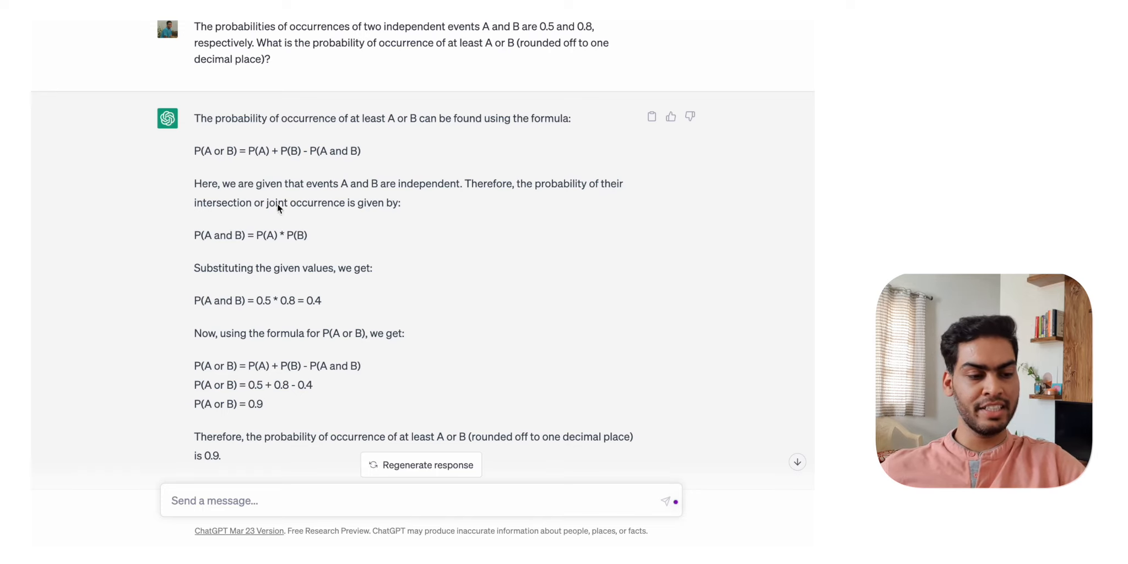
scroll("down", 3)
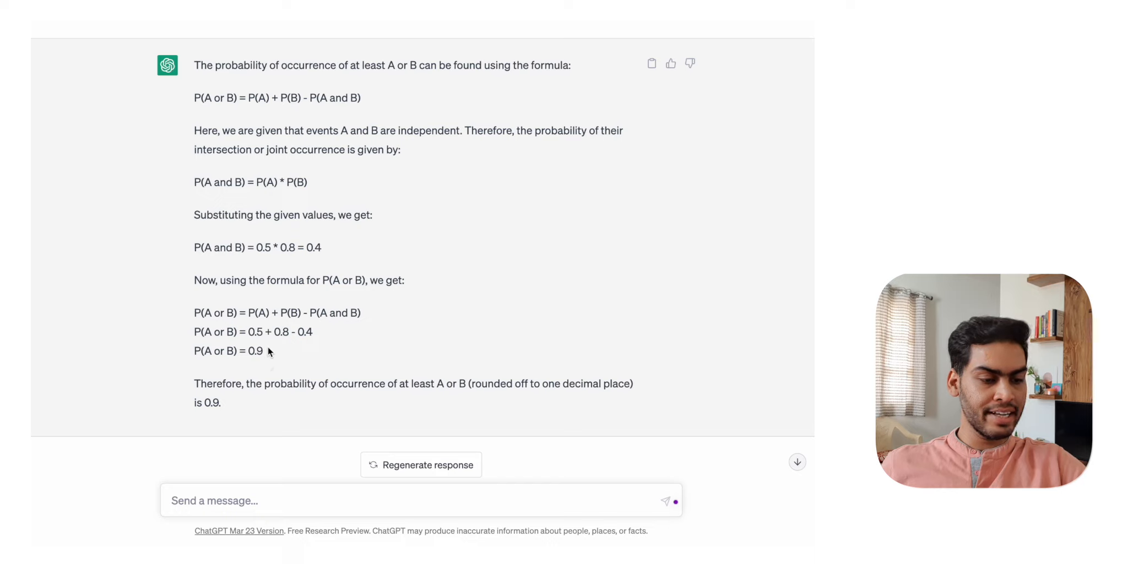
left_click_drag(193, 351, 263, 351)
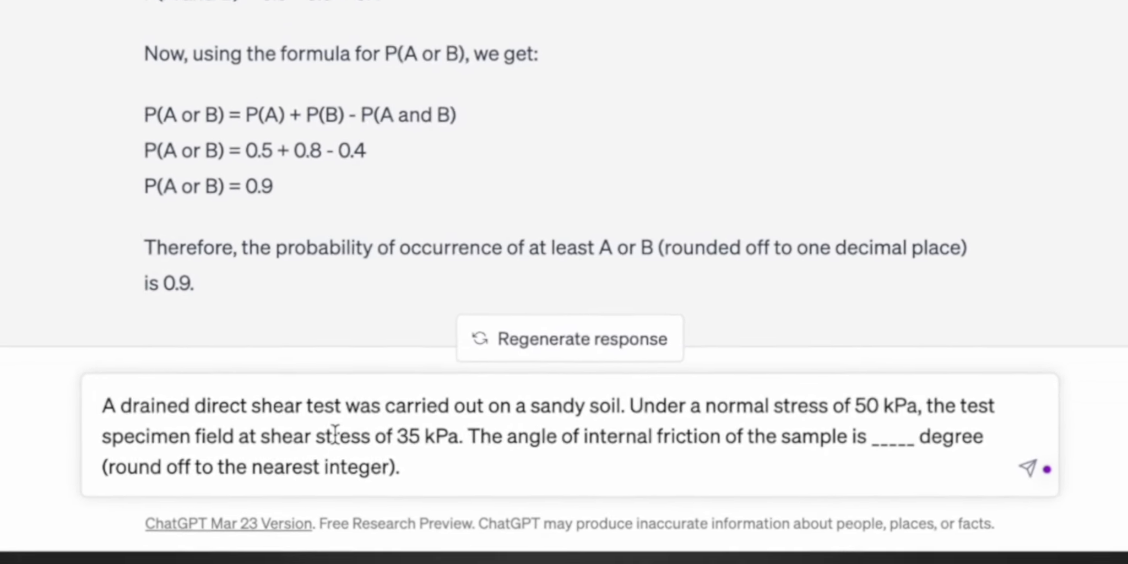
left_click(1028, 468)
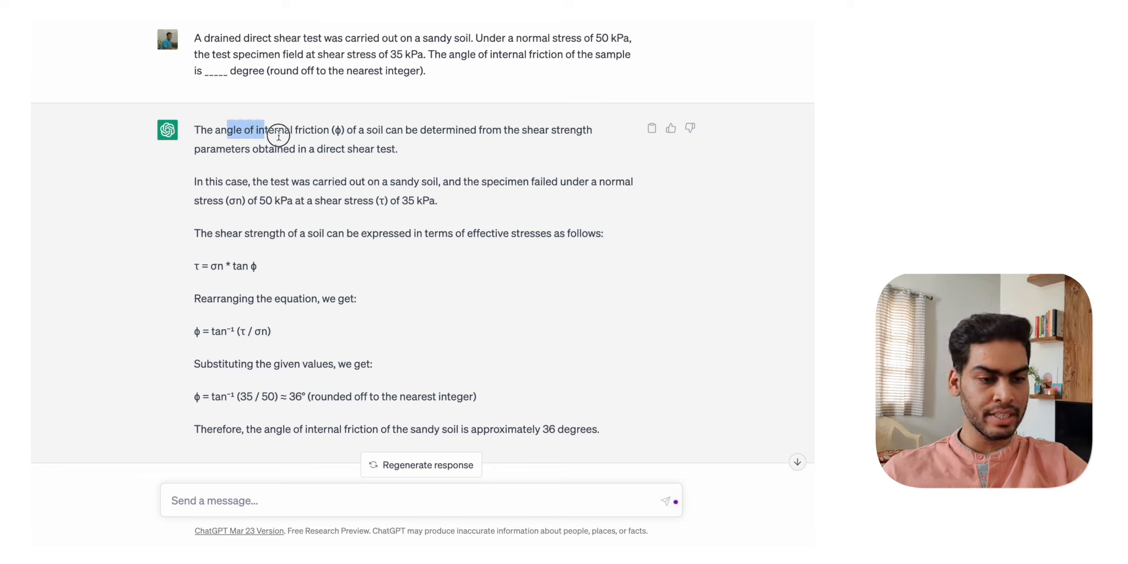
left_click_drag(276, 137, 396, 149)
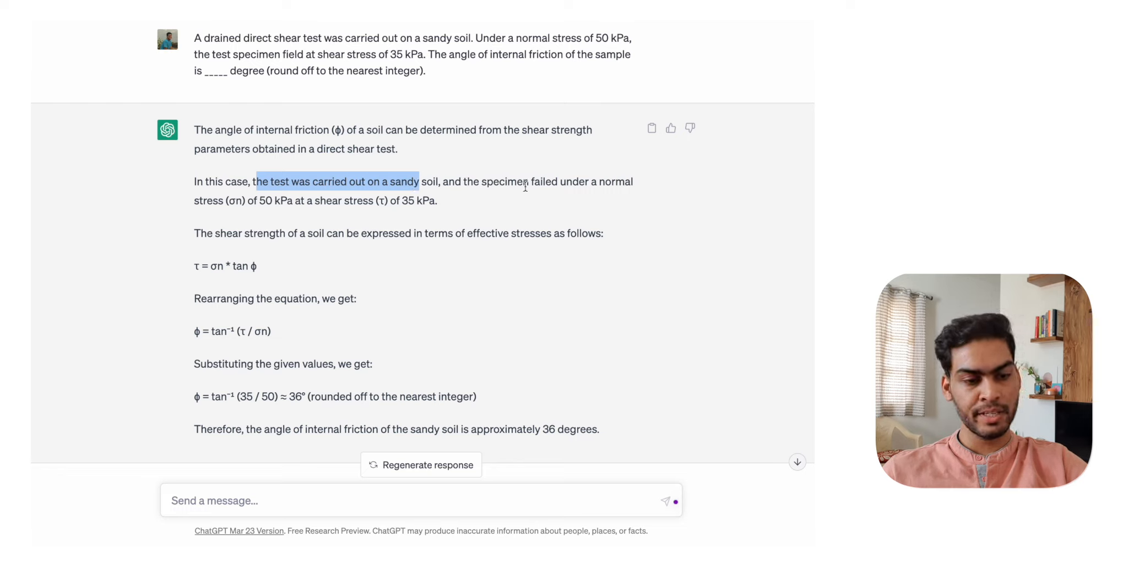
mouse_move(241, 205)
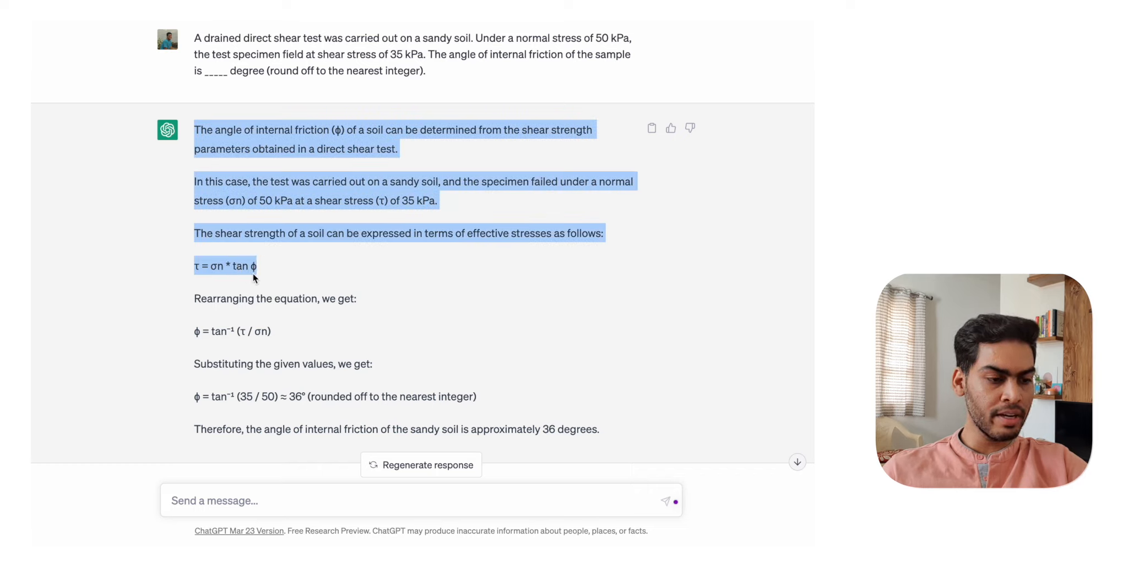
left_click(215, 272)
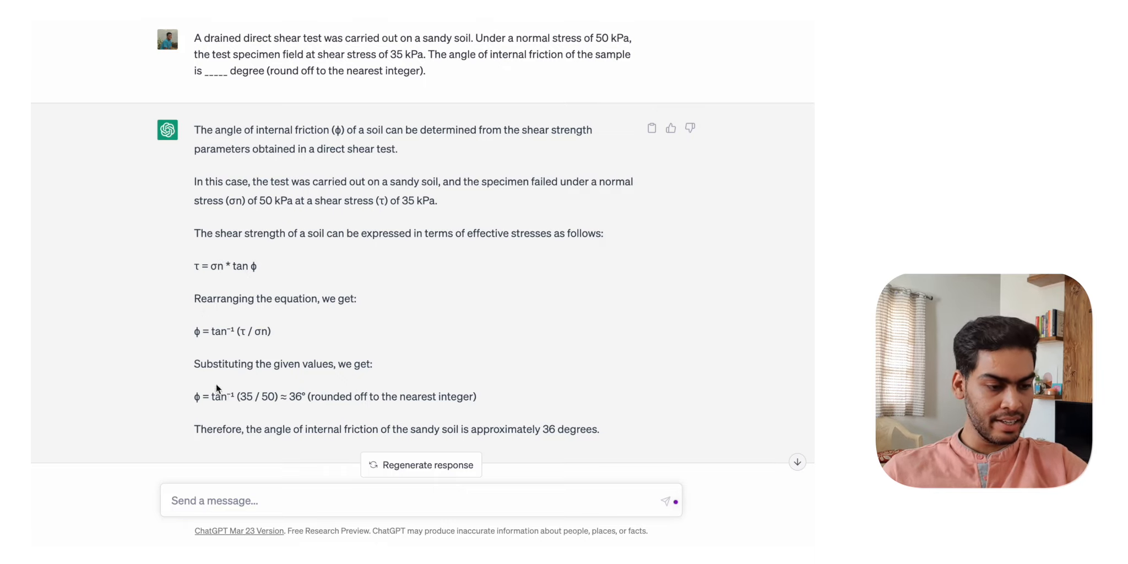
left_click_drag(194, 384, 301, 384)
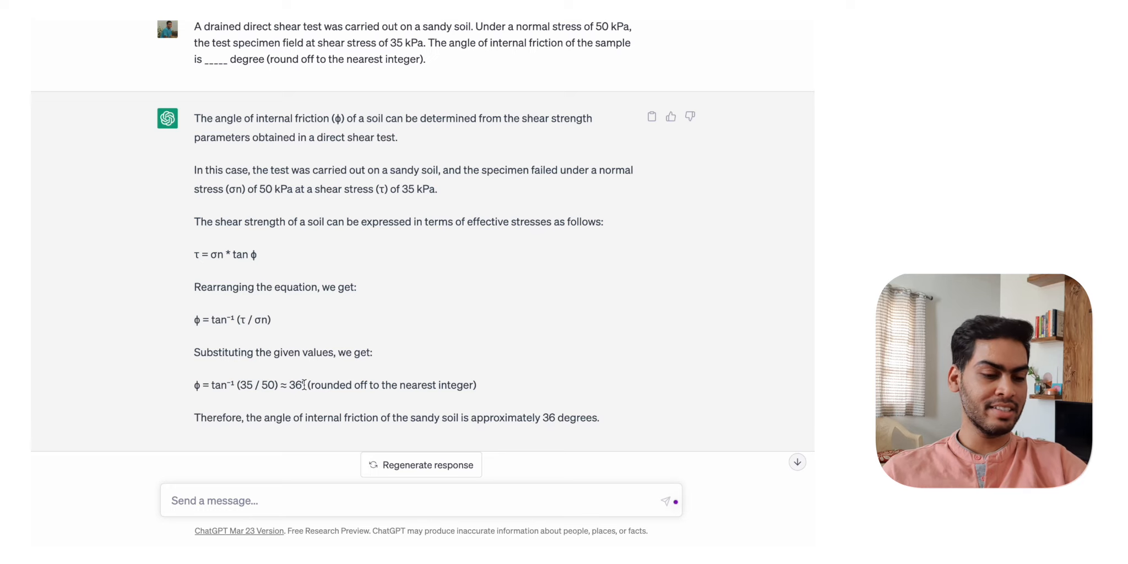
scroll("down", 3)
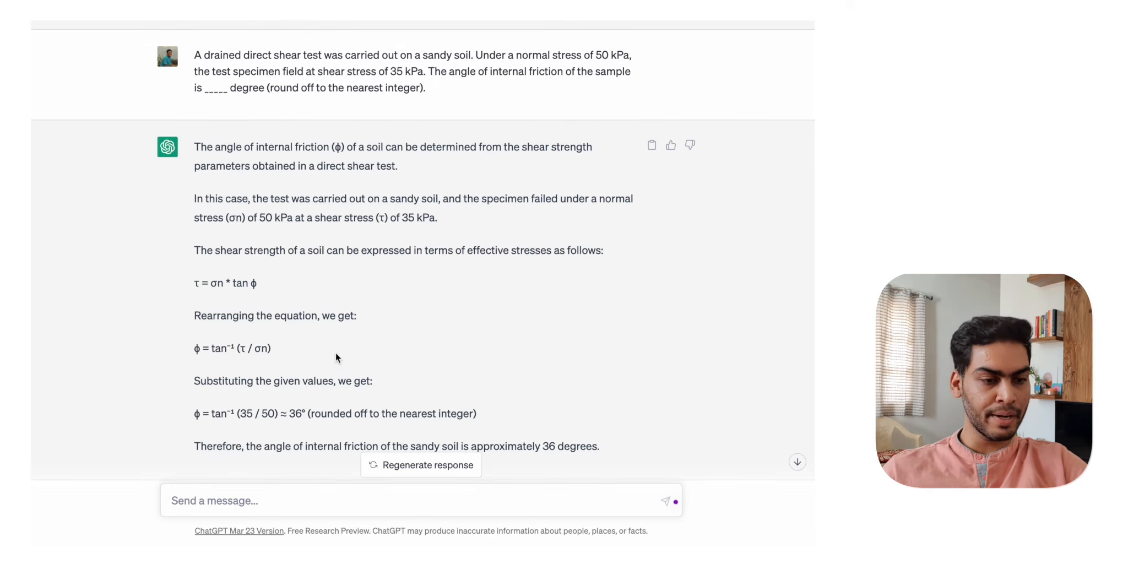
mouse_move(366, 304)
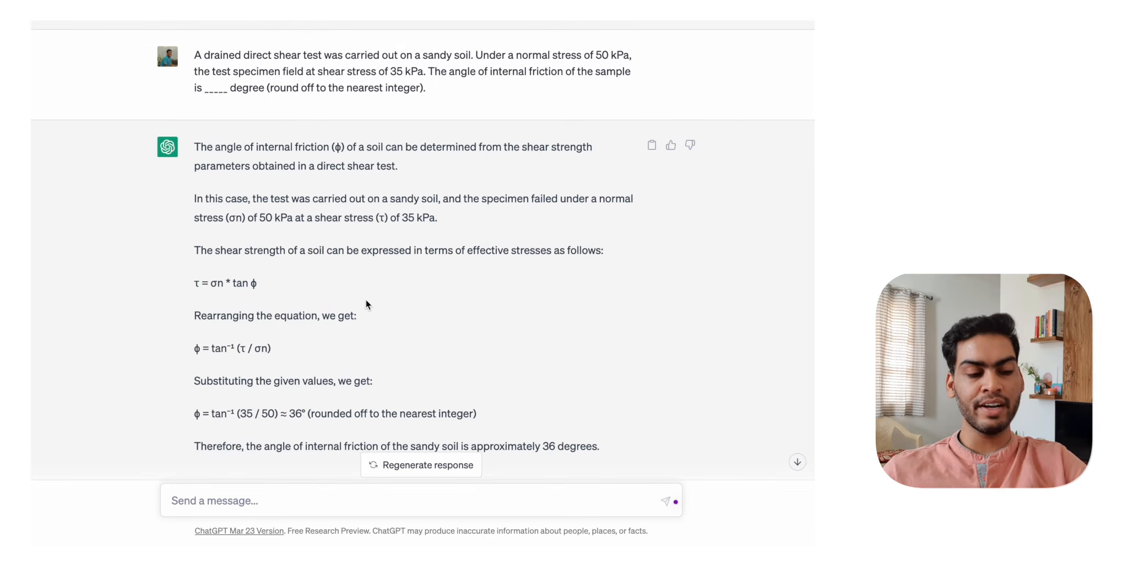
scroll("down", 3)
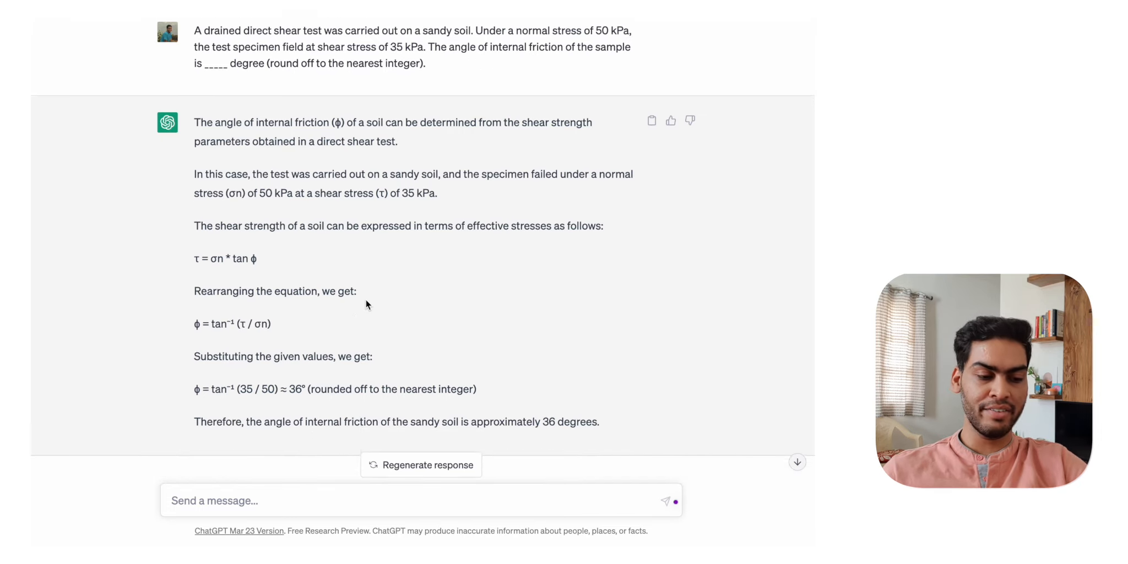
scroll("down", 3)
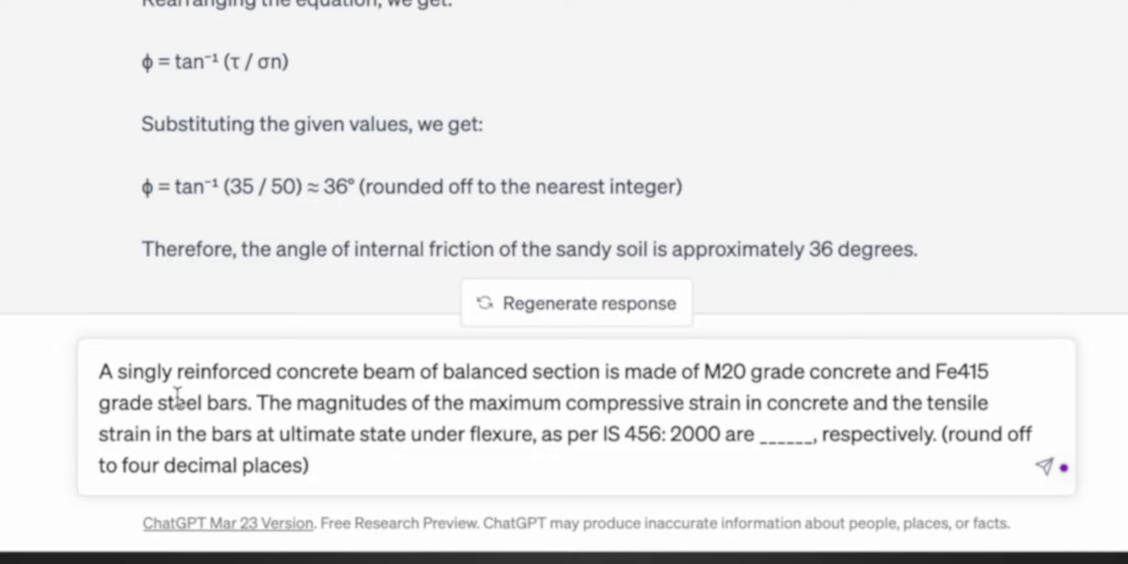
mouse_move(478, 424)
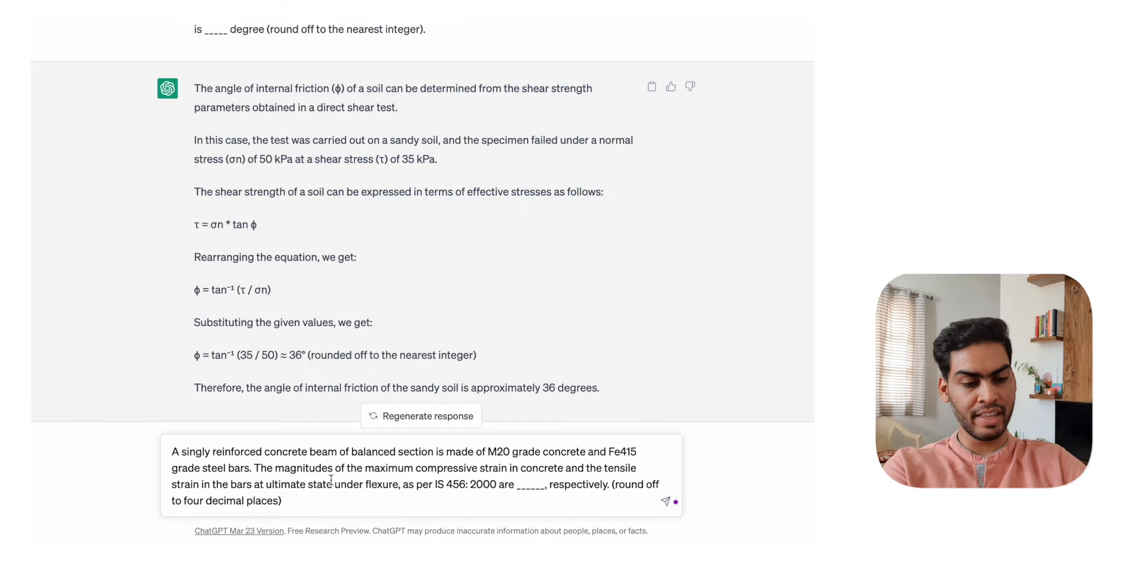
Submit the IS 456 singly reinforced beam strain question and follow the answer as it generates
left_click(664, 501)
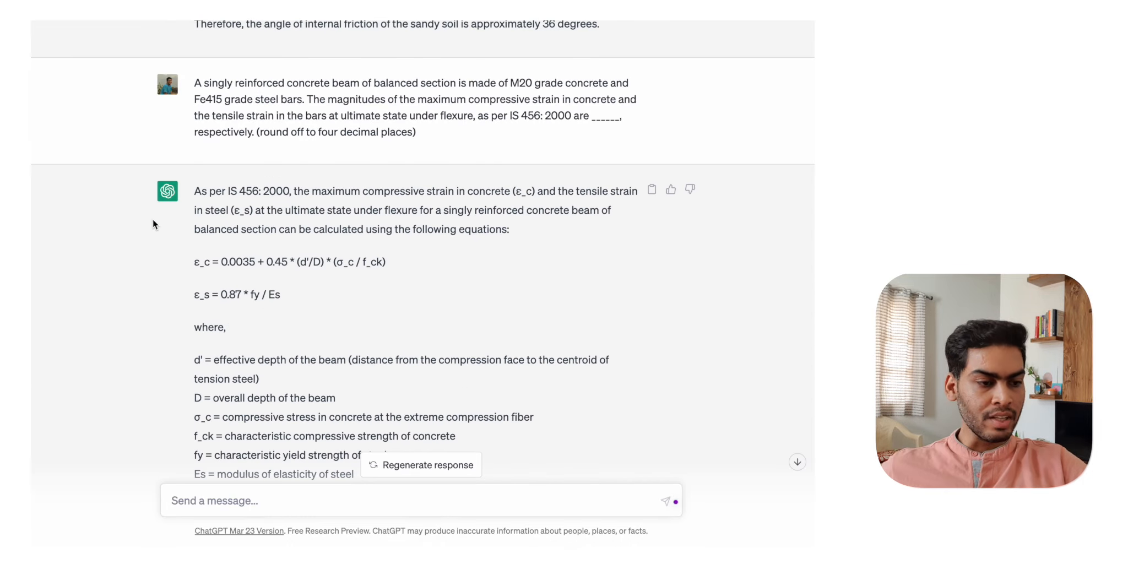
scroll("down", 3)
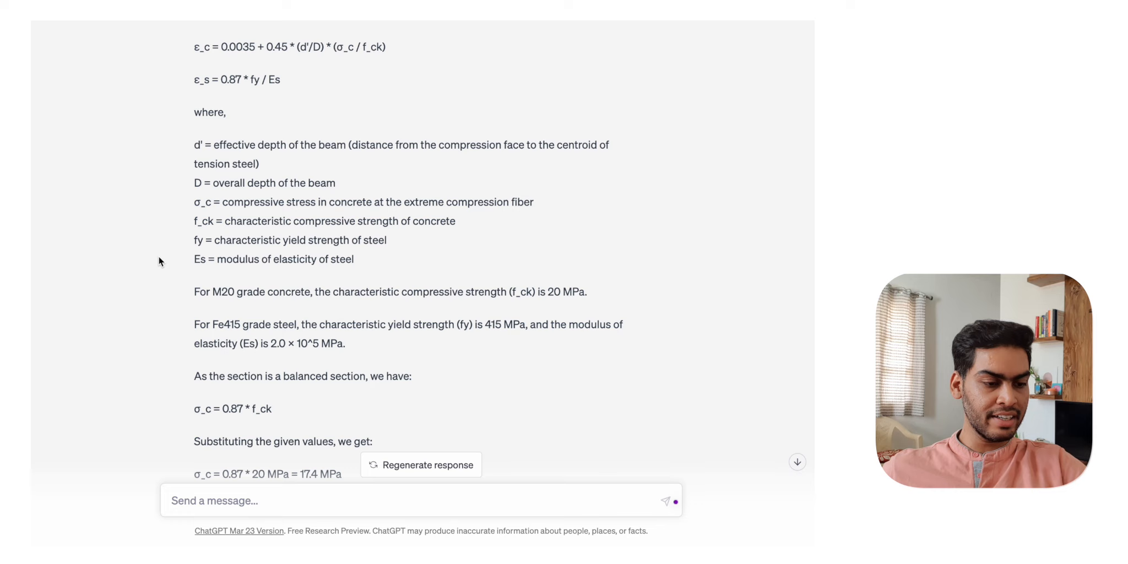
scroll("down", 3)
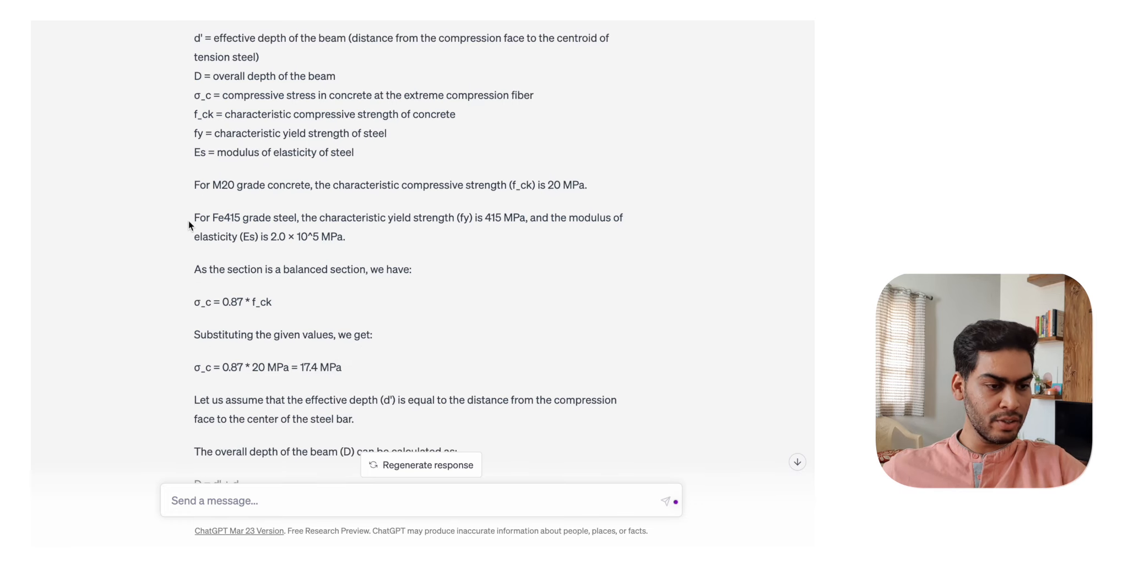
scroll("up", 3)
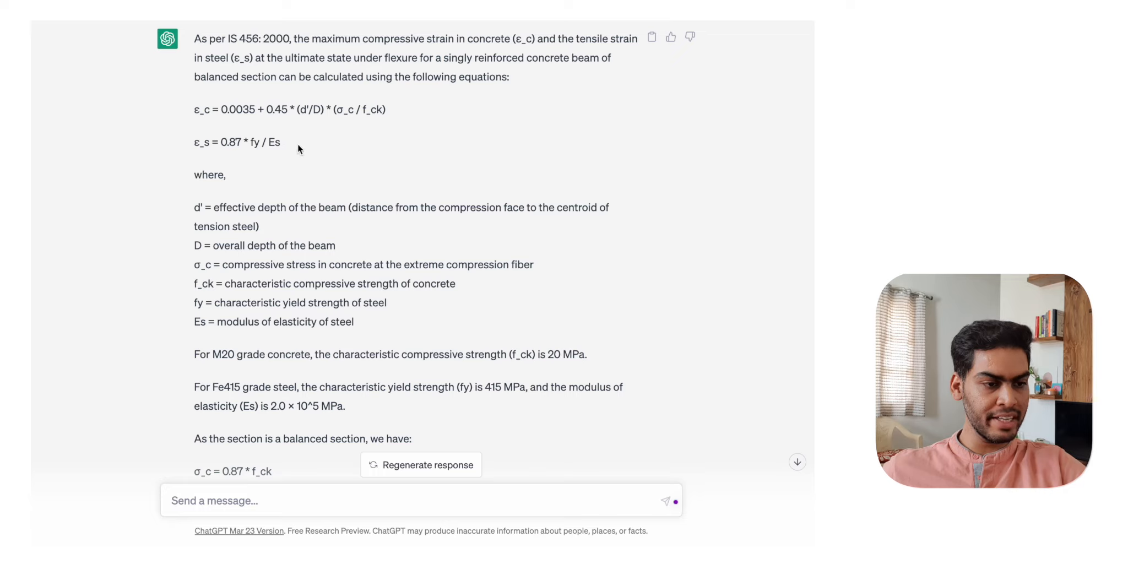
mouse_move(291, 149)
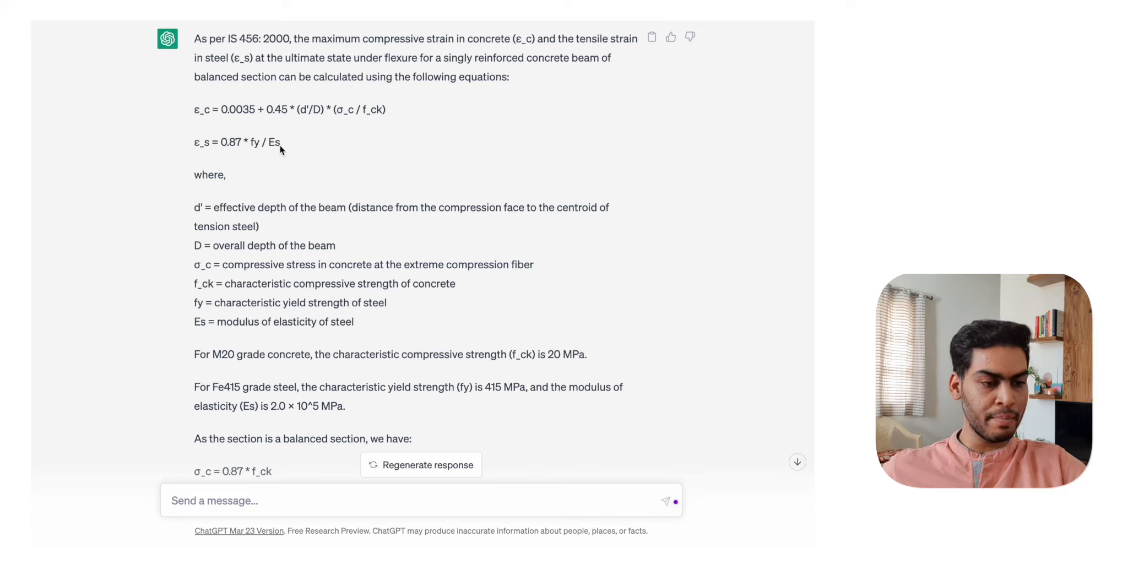
mouse_move(308, 170)
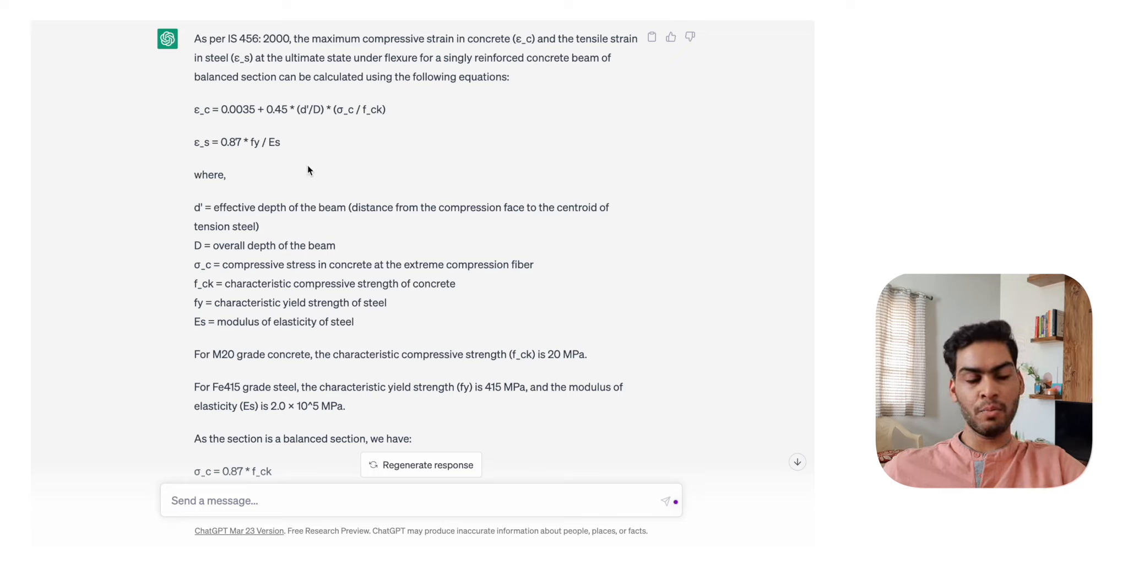
mouse_move(285, 154)
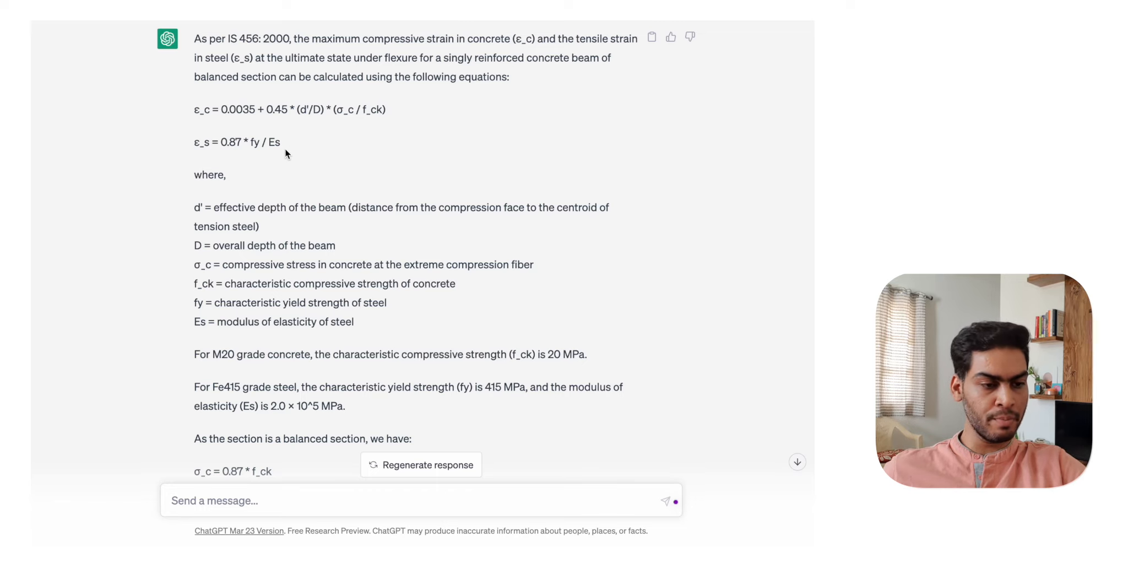
scroll("down", 3)
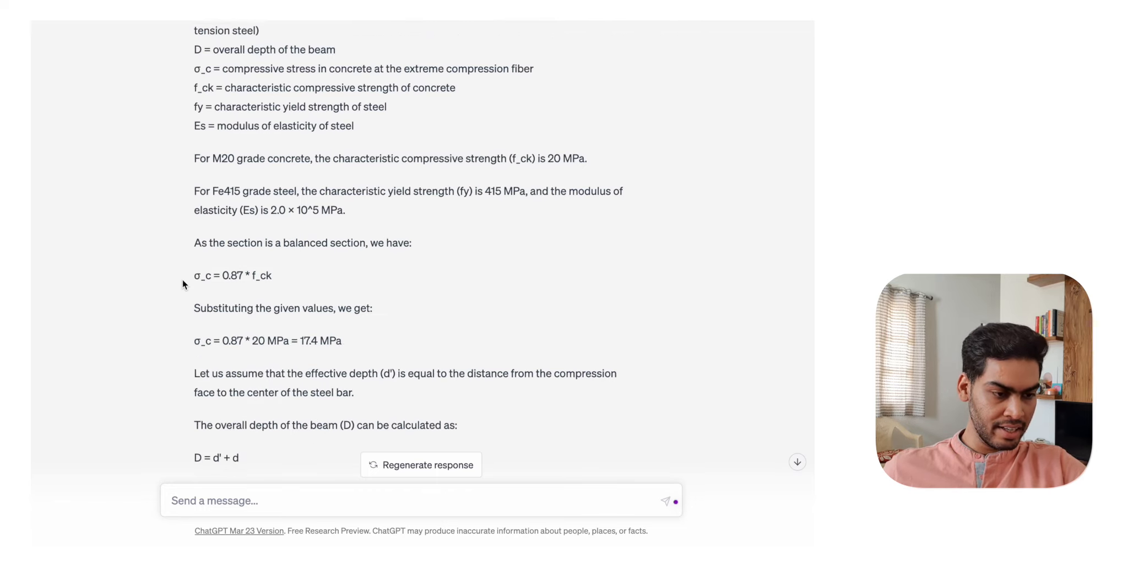
scroll("down", 3)
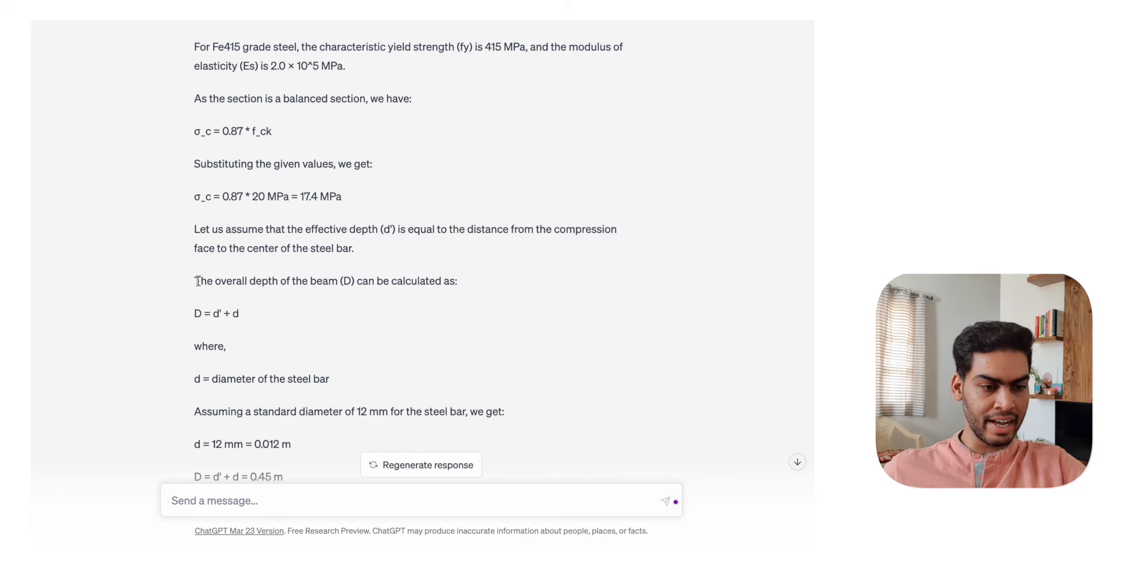
Read the rest of the solution giving strains of about 0.0041 compressive and 0.0018 tensile
scroll("down", 3)
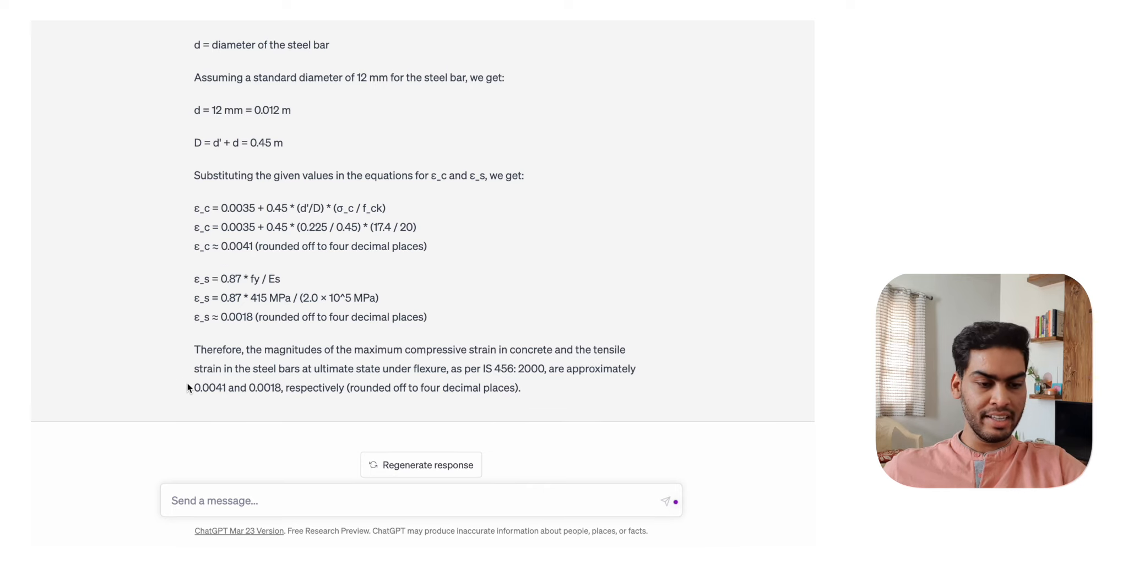
left_click_drag(194, 387, 283, 387)
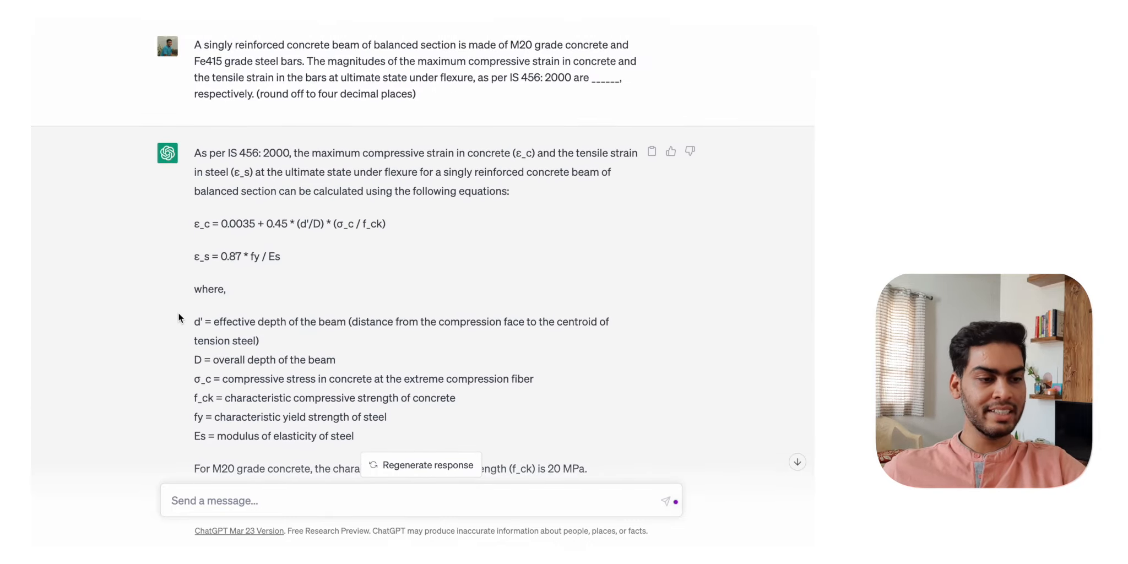
scroll("down", 3)
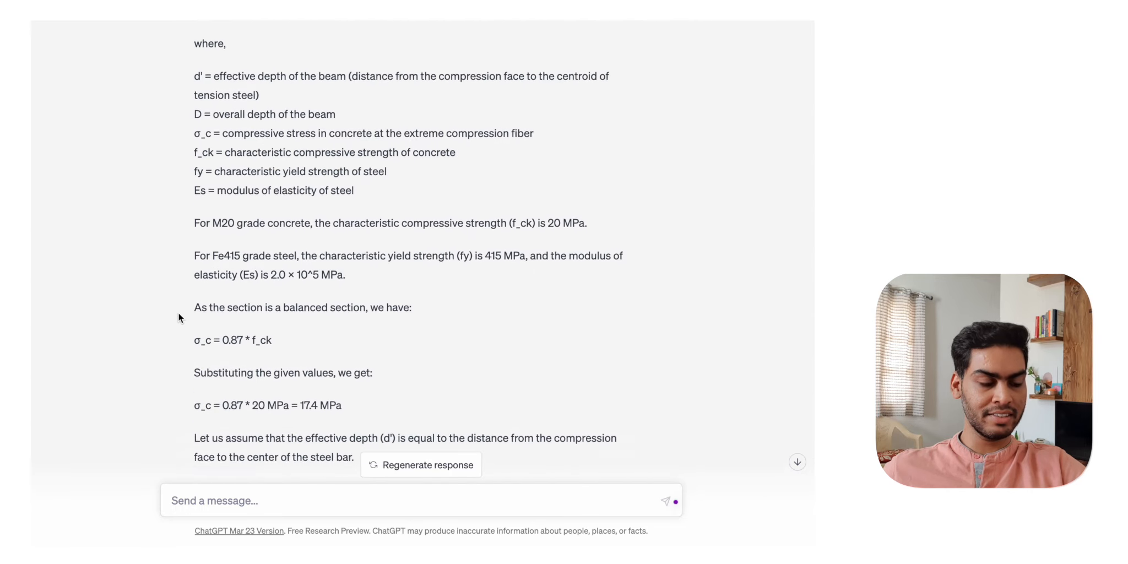
scroll("down", 3)
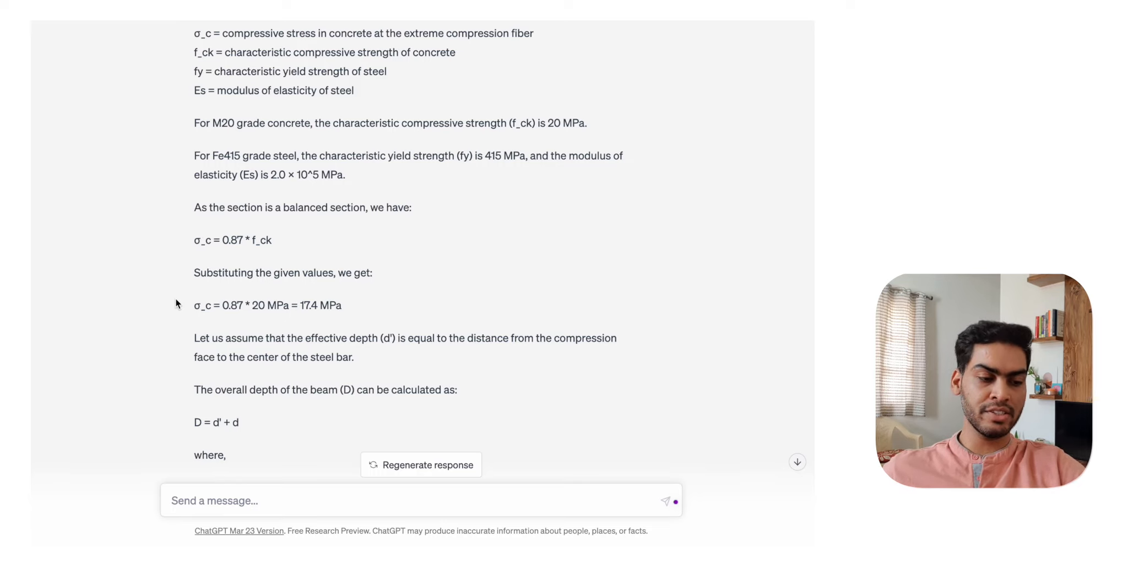
scroll("down", 3)
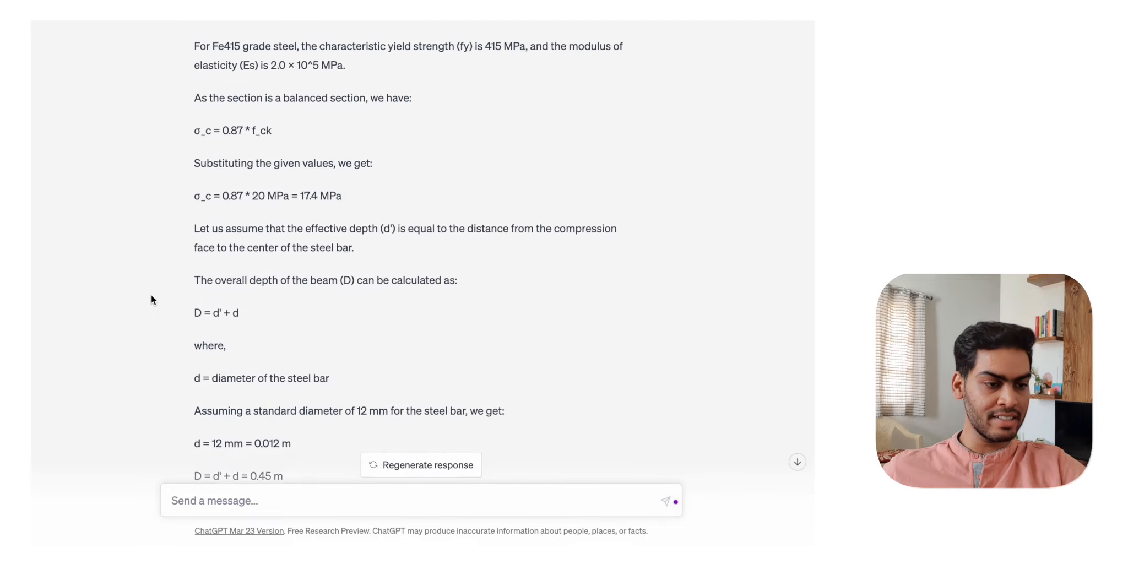
scroll("down", 3)
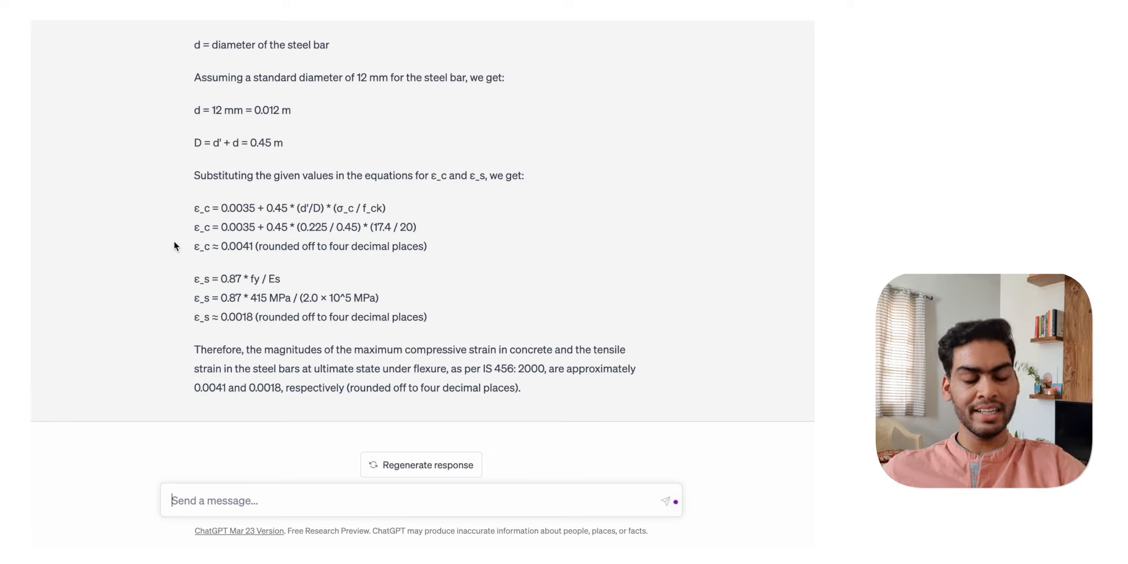
mouse_move(219, 445)
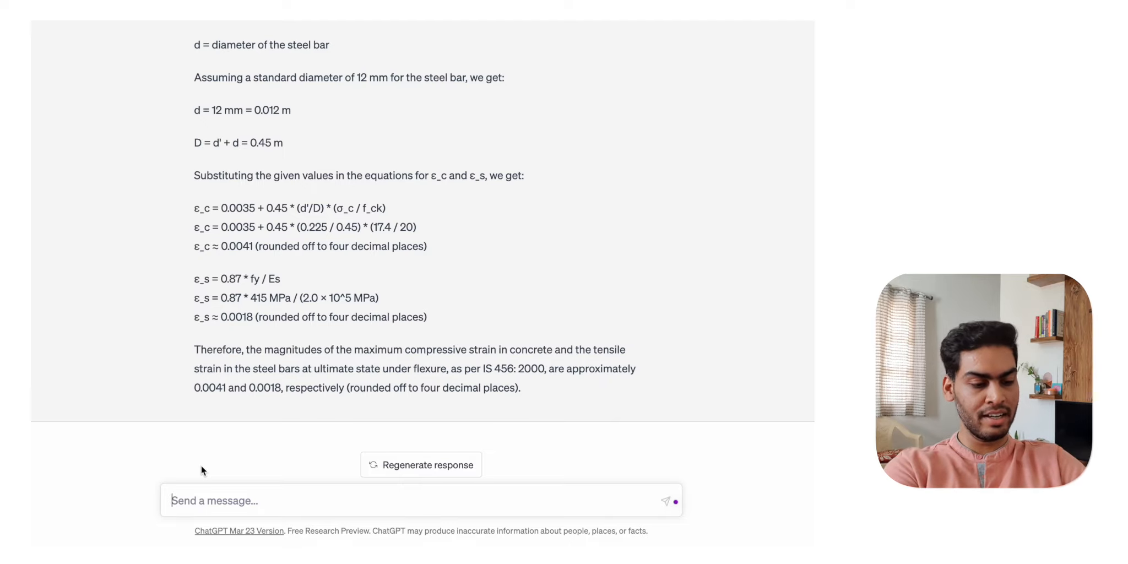
Ask 'How to prepare for GATE in 1 day?'; the reply fails and the error message is highlighted
type("How to")
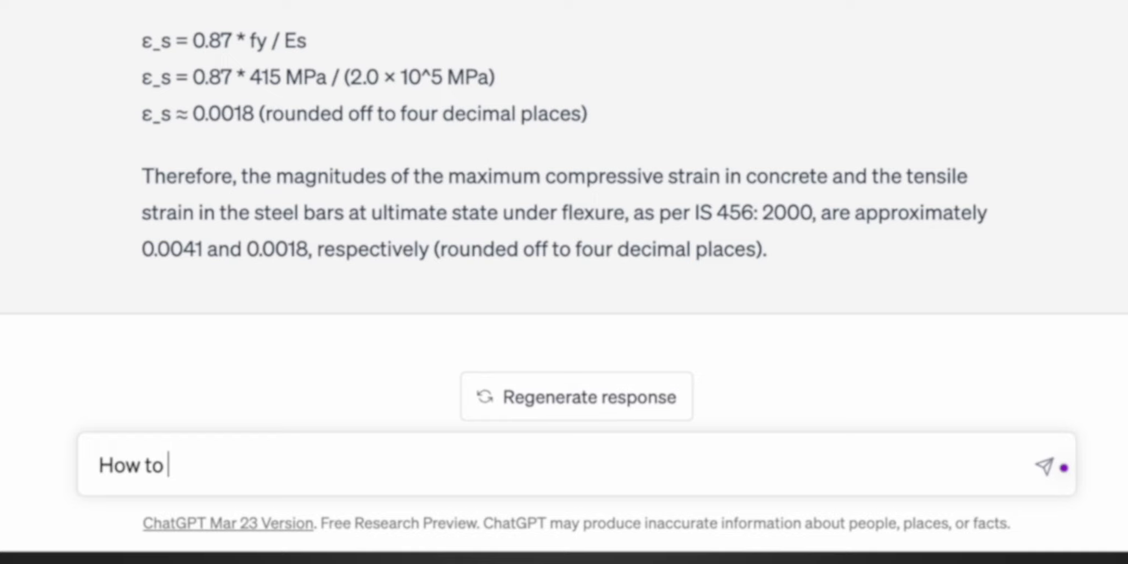
type("prepare for")
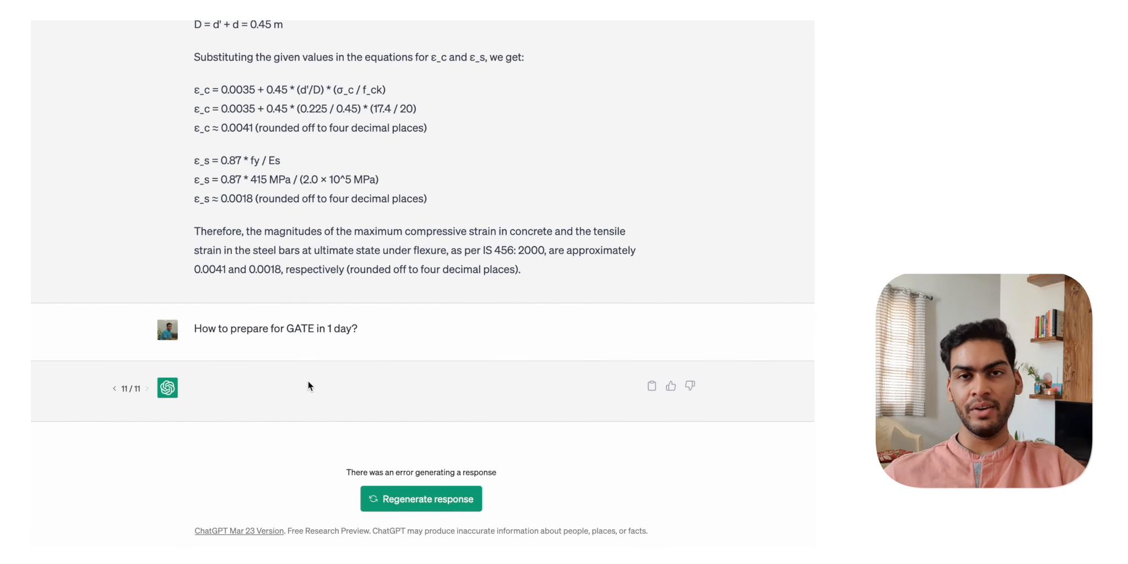
left_click_drag(346, 471, 467, 471)
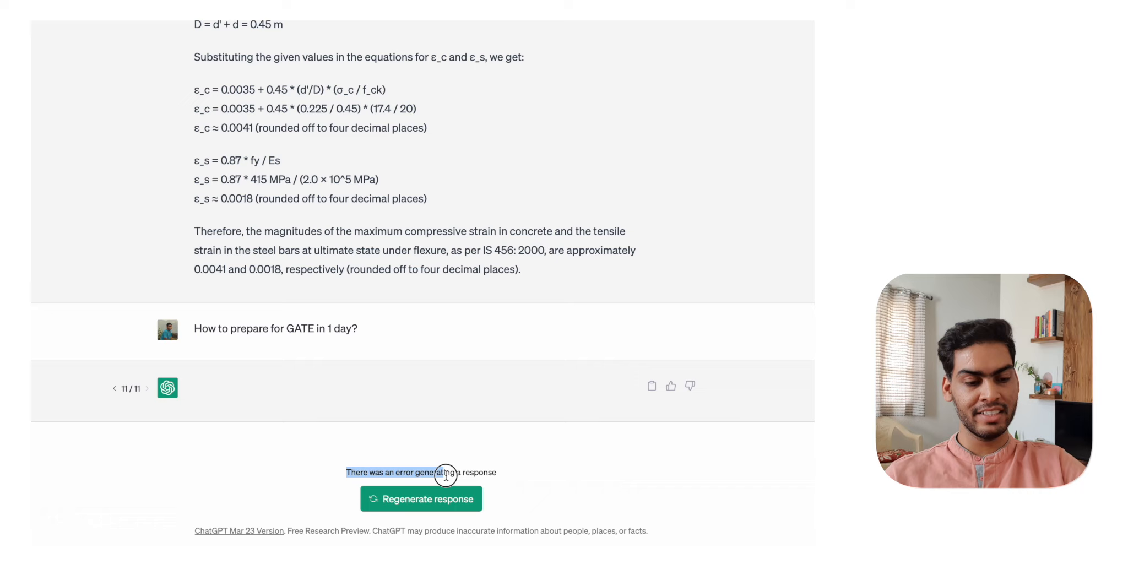